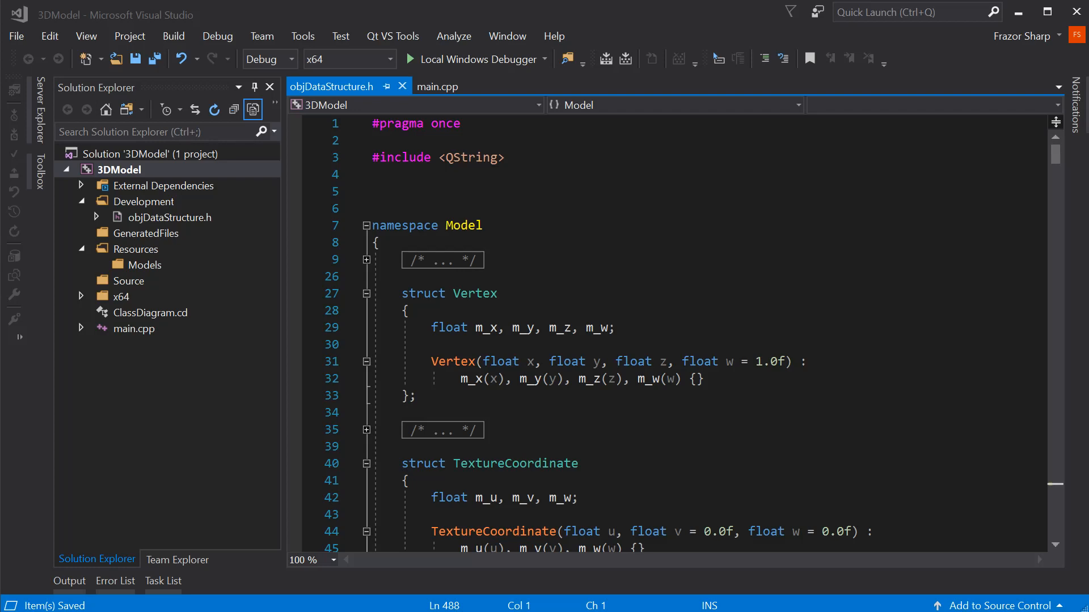
{"action": "mouse_move", "coordinate": [364, 265]}
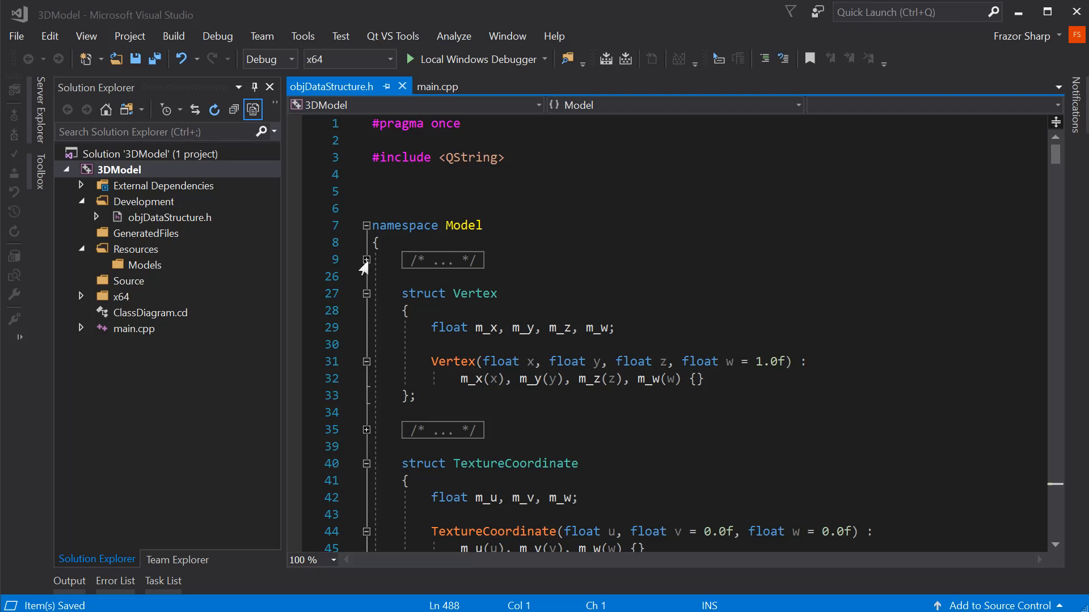
- Scroll the channel page to Created playlists and view the full '2019 Learning C++ with Qt' playlist
{"action": "left_click", "coordinate": [365, 260]}
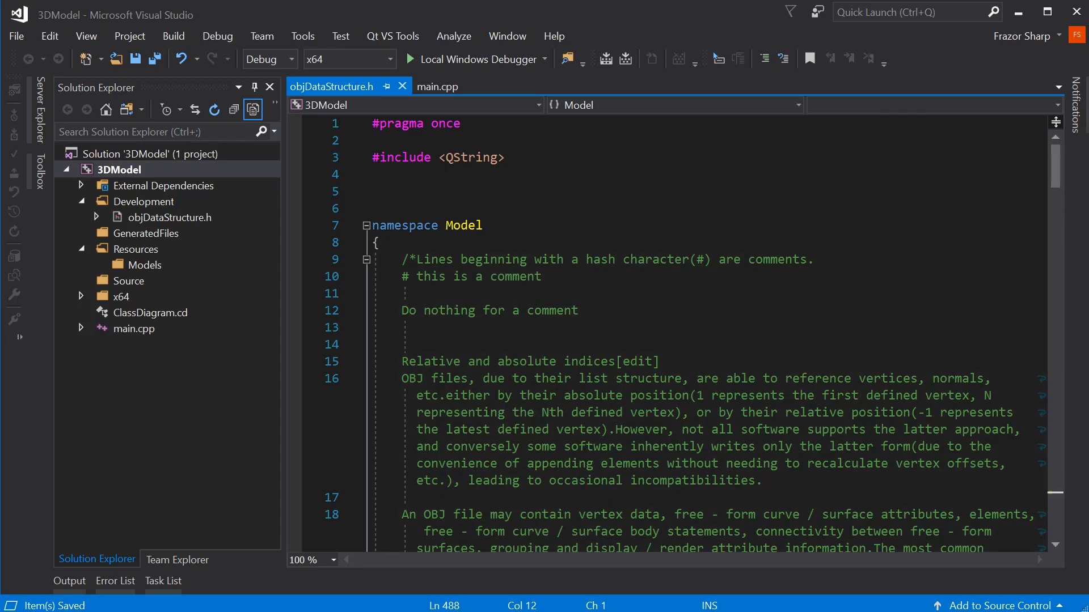
{"action": "scroll", "scroll_direction": "down", "scroll_amount": 3}
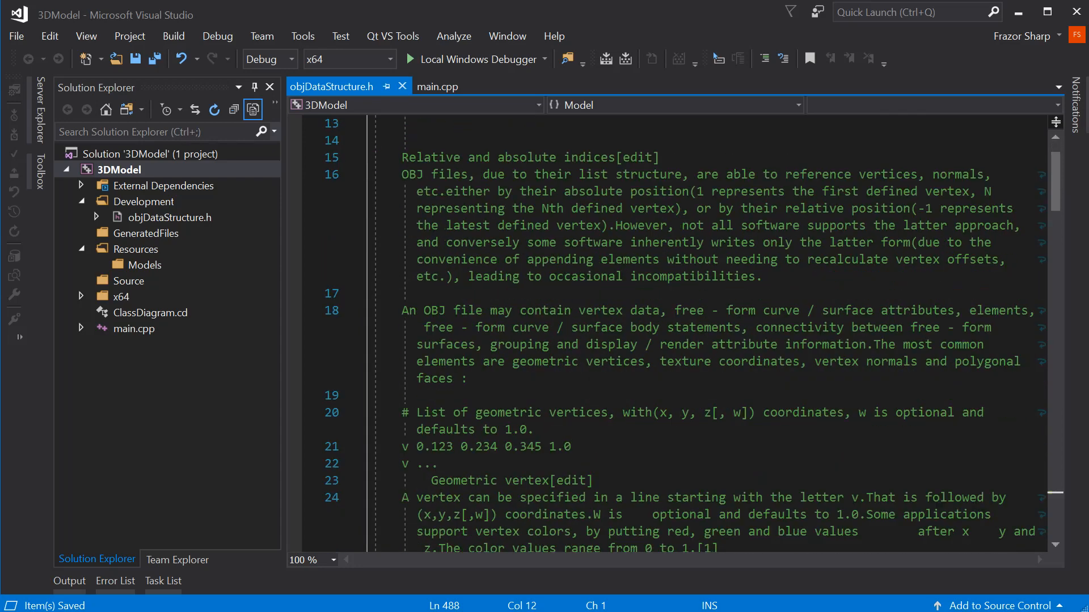
{"action": "scroll", "scroll_direction": "down", "scroll_amount": 3}
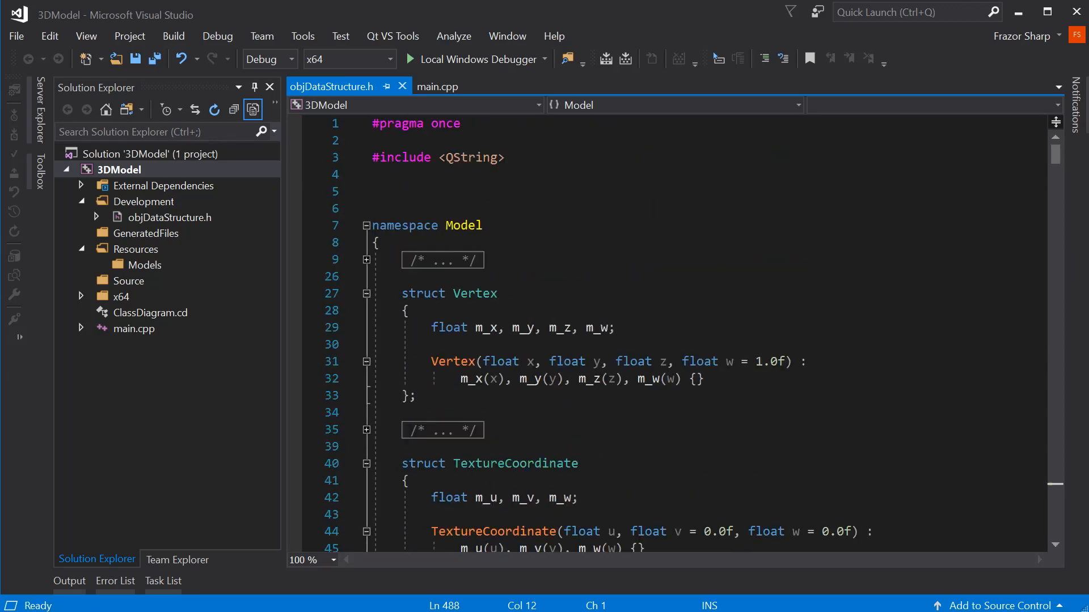
{"action": "mouse_move", "coordinate": [442, 260]}
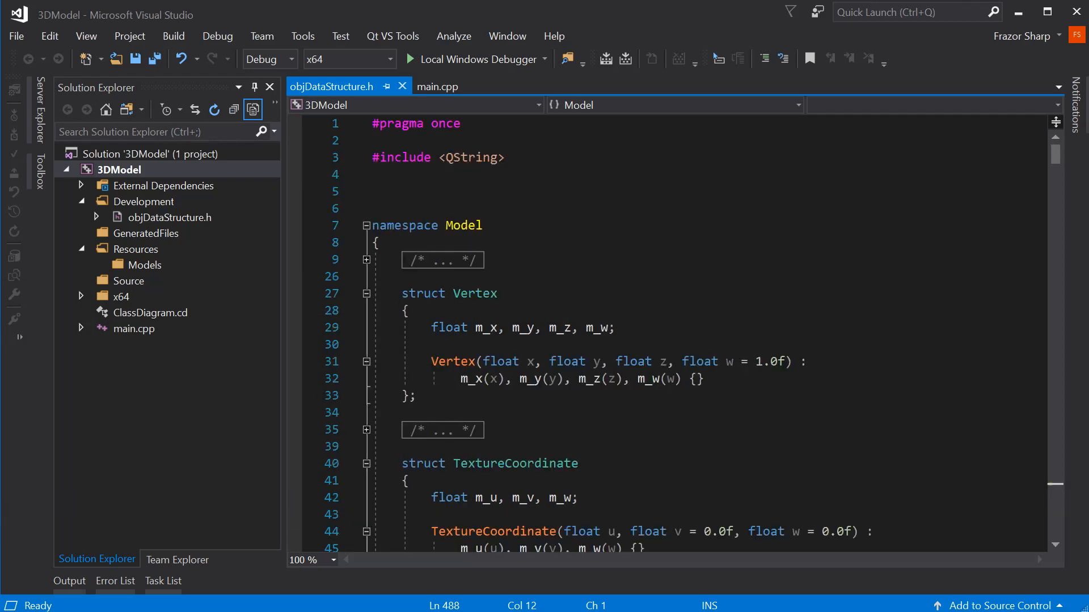
{"action": "scroll", "scroll_direction": "down", "scroll_amount": 3}
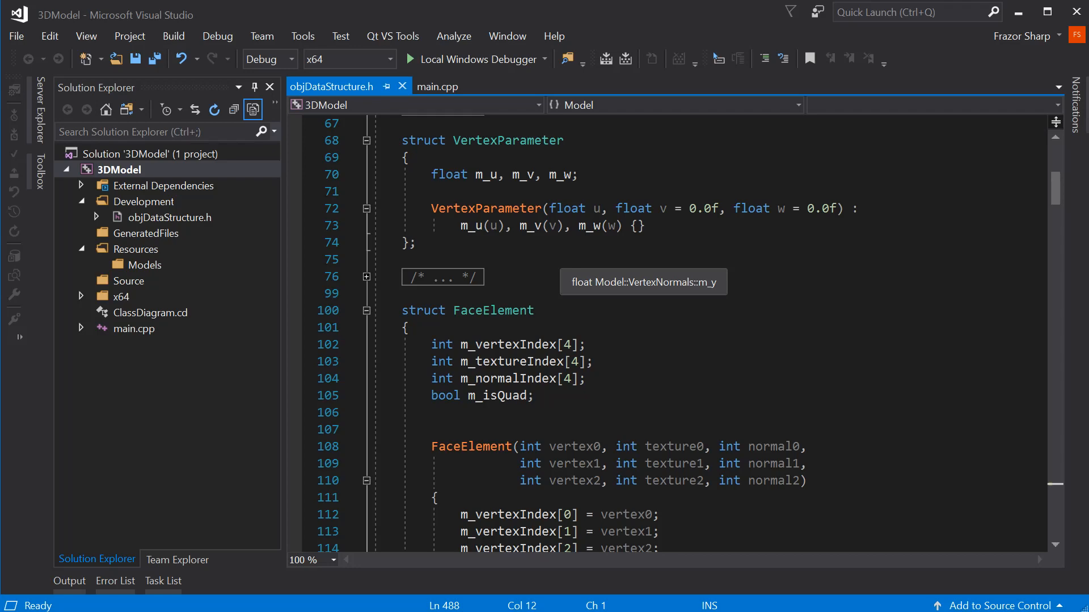
{"action": "scroll", "scroll_direction": "down", "scroll_amount": 3}
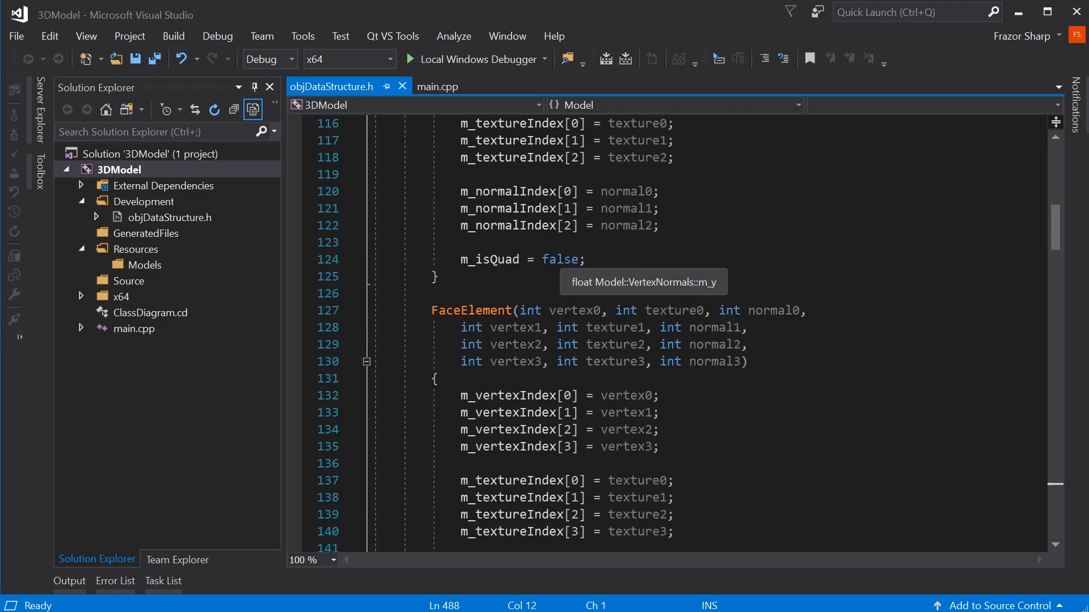
{"action": "scroll", "scroll_direction": "down", "scroll_amount": 3}
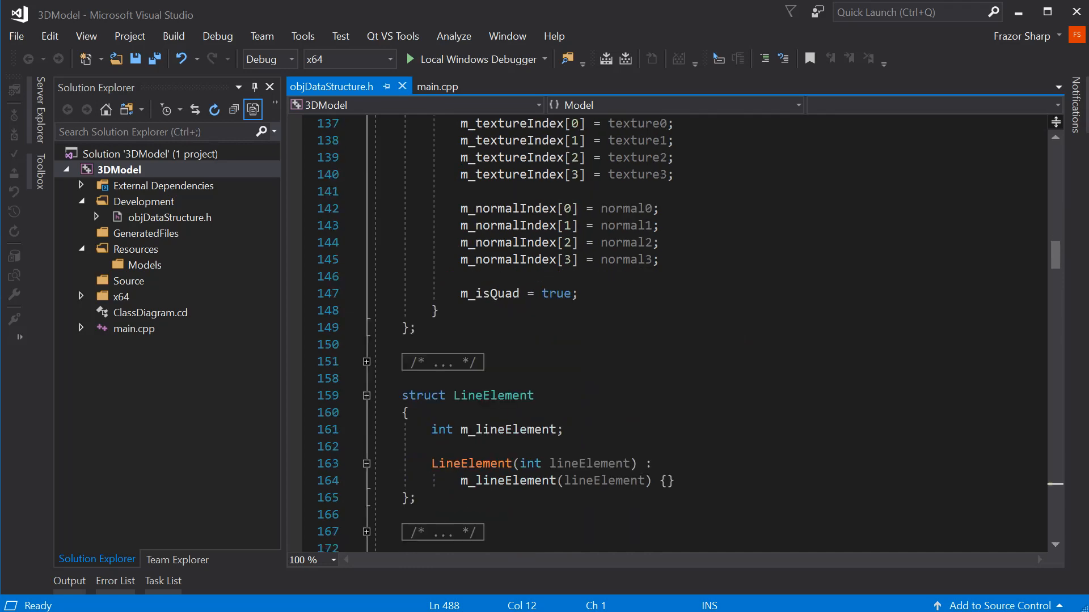
{"action": "scroll", "scroll_direction": "down", "scroll_amount": 3}
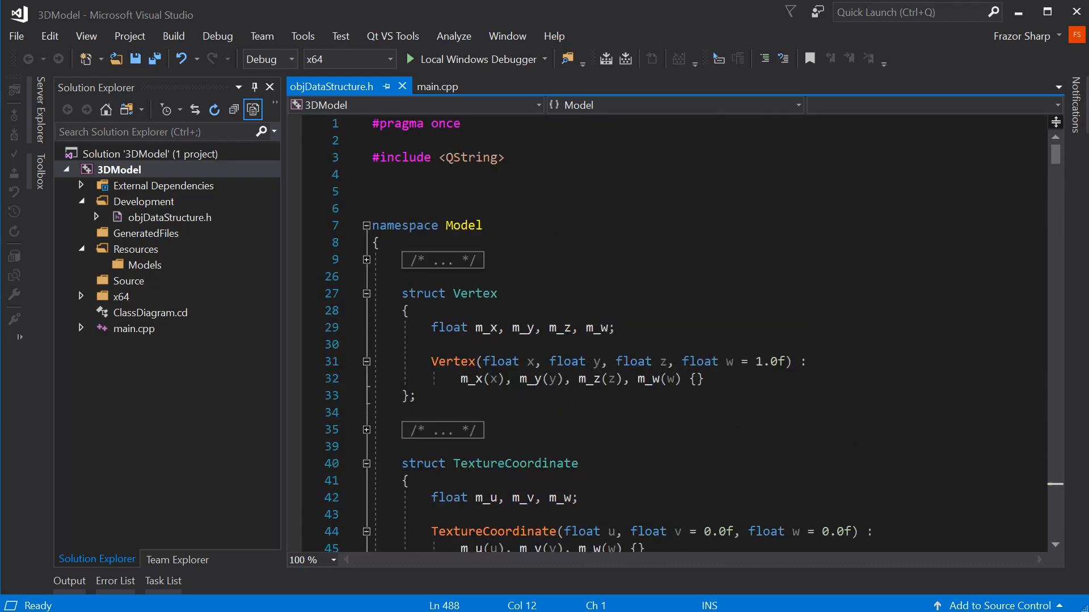
{"action": "scroll", "scroll_direction": "down", "scroll_amount": 3}
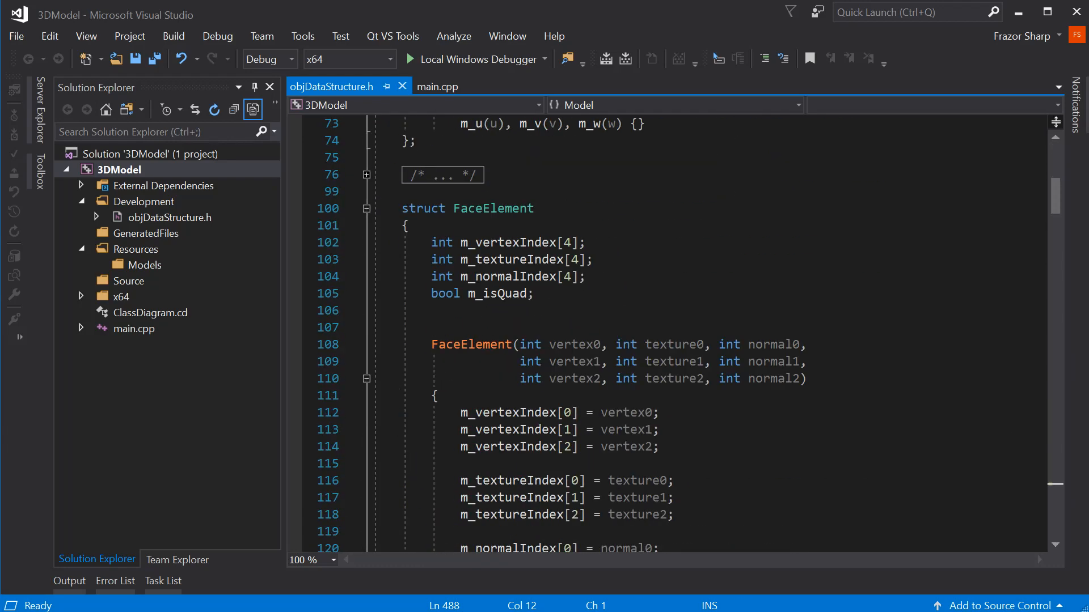
{"action": "scroll", "scroll_direction": "down", "scroll_amount": 3}
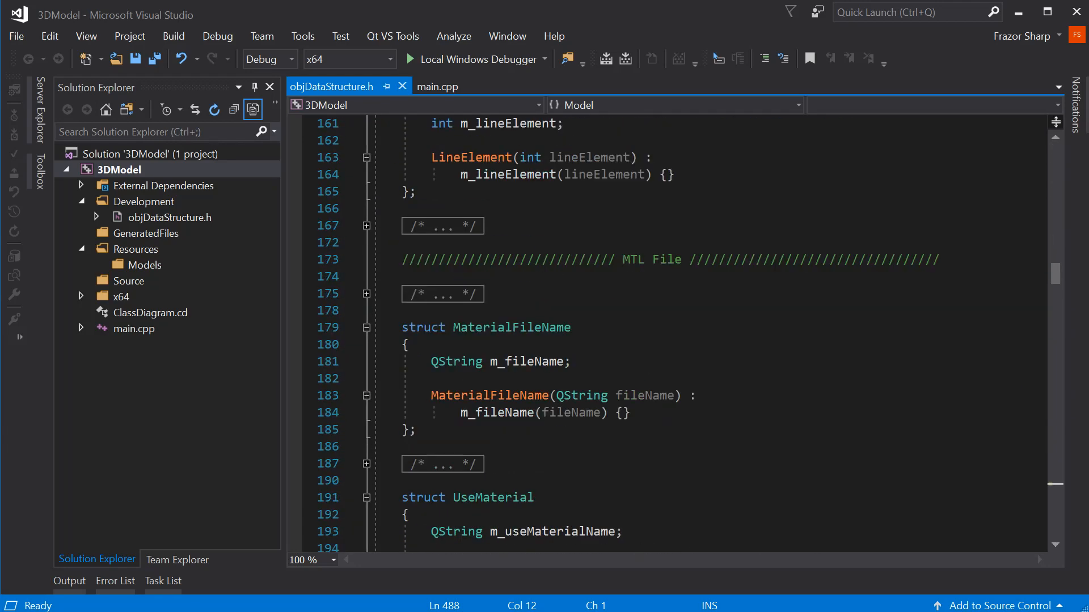
{"action": "scroll", "scroll_direction": "down", "scroll_amount": 3}
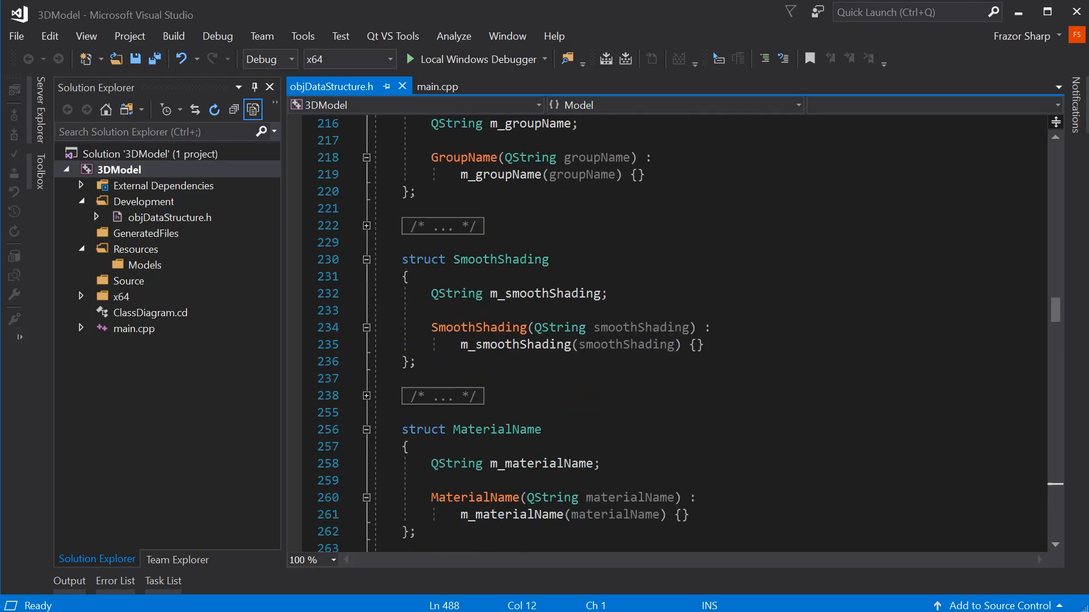
{"action": "scroll", "scroll_direction": "down", "scroll_amount": 3}
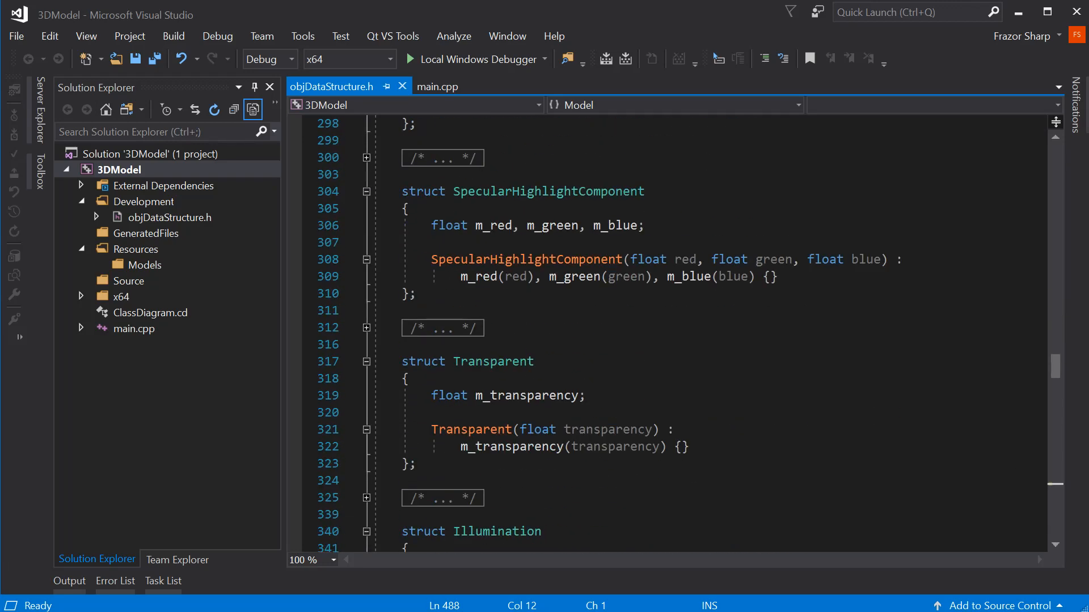
{"action": "scroll", "scroll_direction": "down", "scroll_amount": 3}
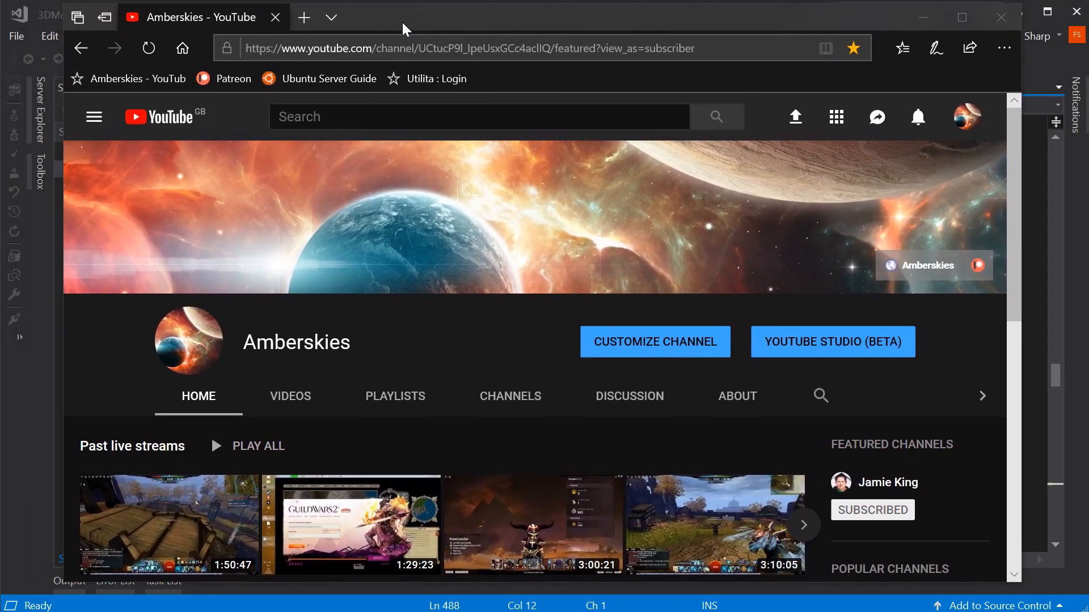
{"action": "scroll", "scroll_direction": "down", "scroll_amount": 3}
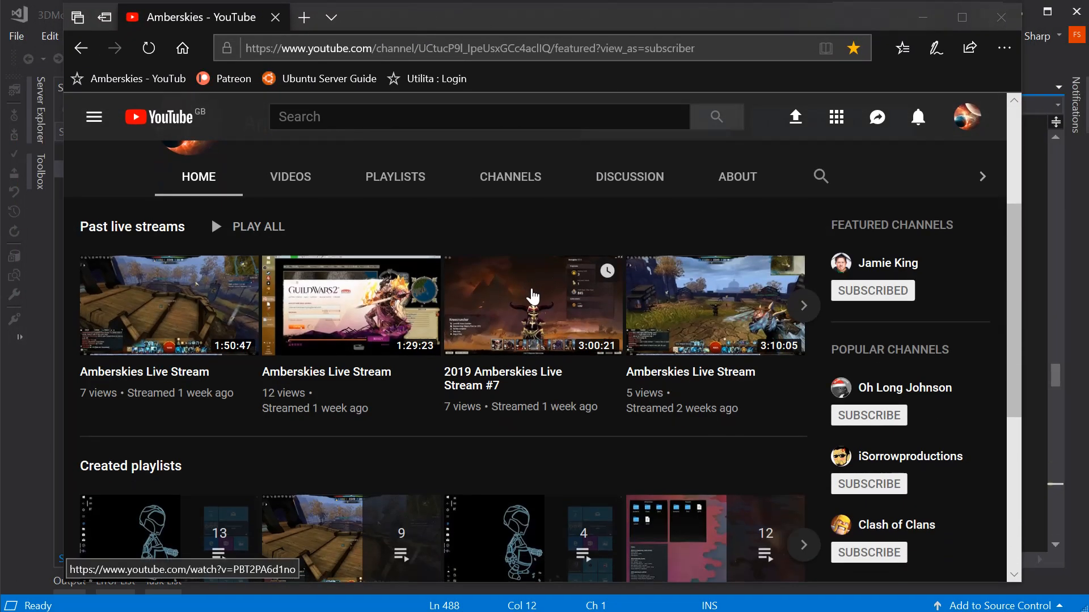
{"action": "scroll", "scroll_direction": "down", "scroll_amount": 3}
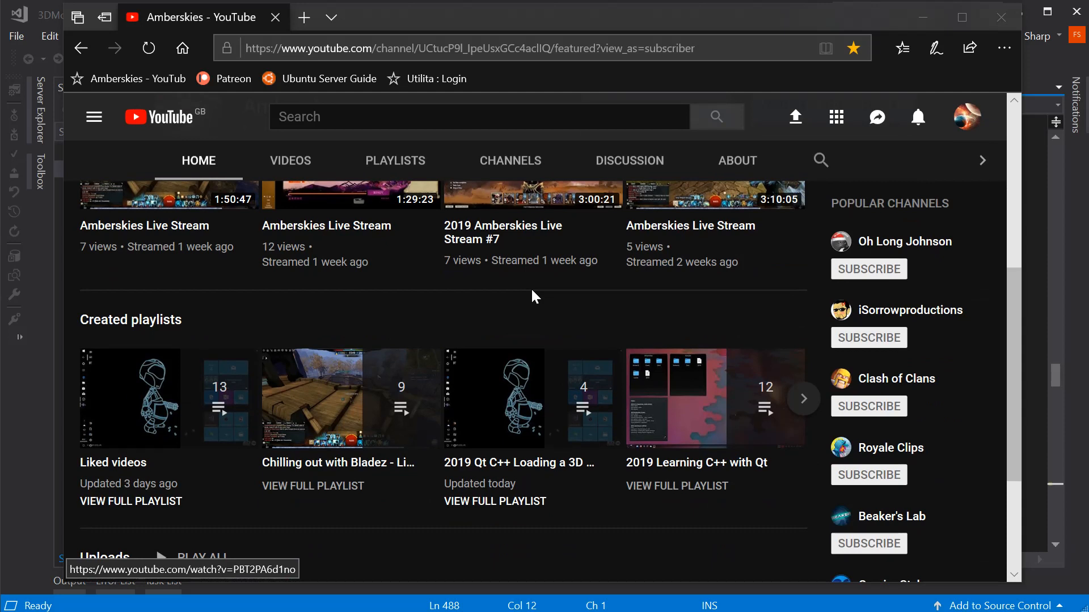
{"action": "mouse_move", "coordinate": [794, 417]}
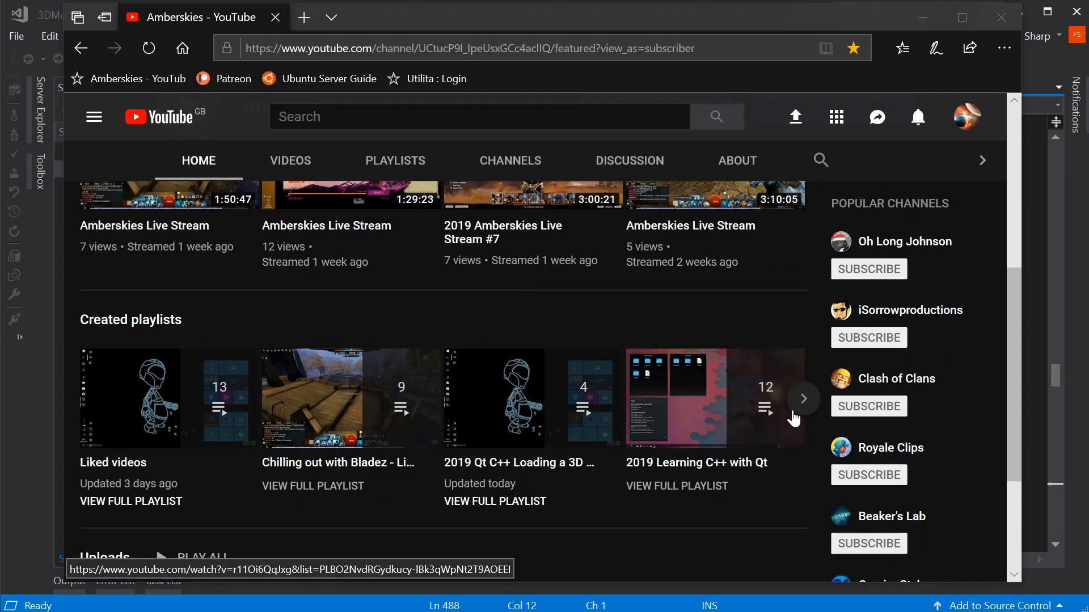
{"action": "mouse_move", "coordinate": [686, 492]}
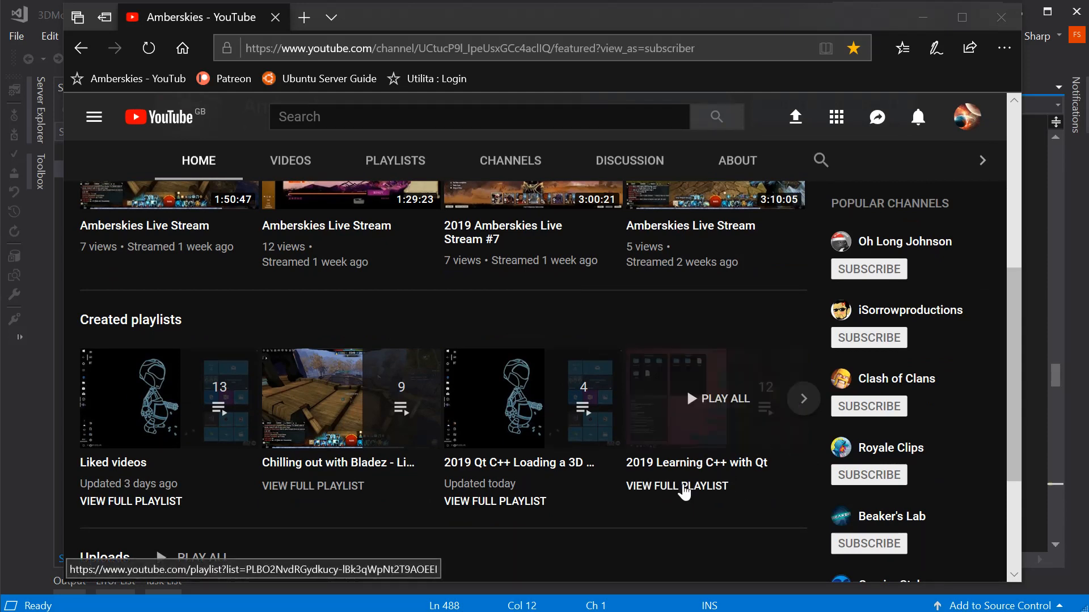
{"action": "left_click", "coordinate": [676, 486]}
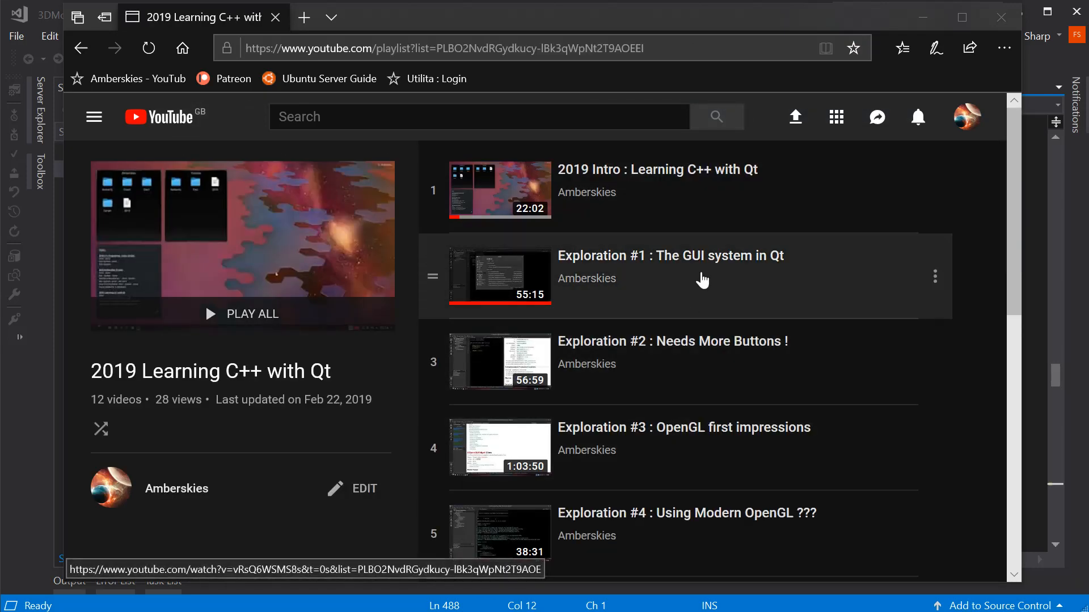
{"action": "scroll", "scroll_direction": "down", "scroll_amount": 3}
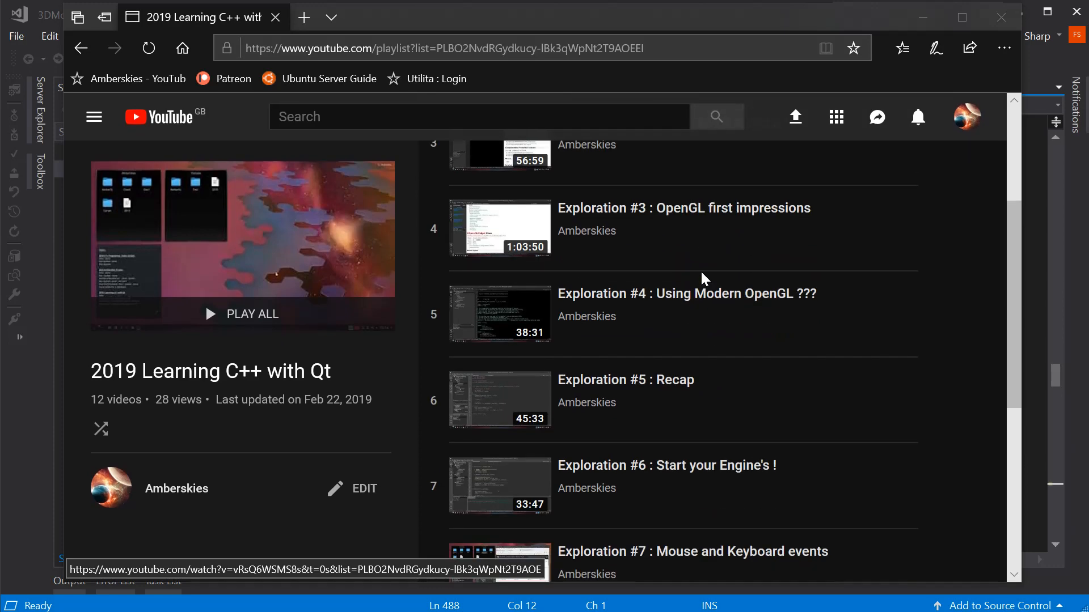
{"action": "scroll", "scroll_direction": "down", "scroll_amount": 3}
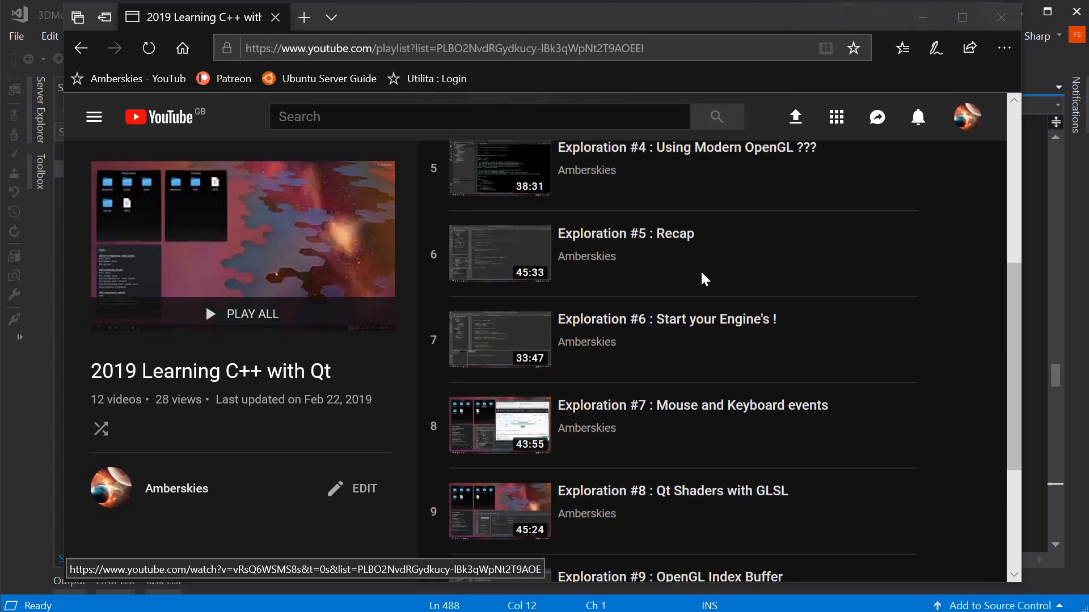
{"action": "scroll", "scroll_direction": "down", "scroll_amount": 3}
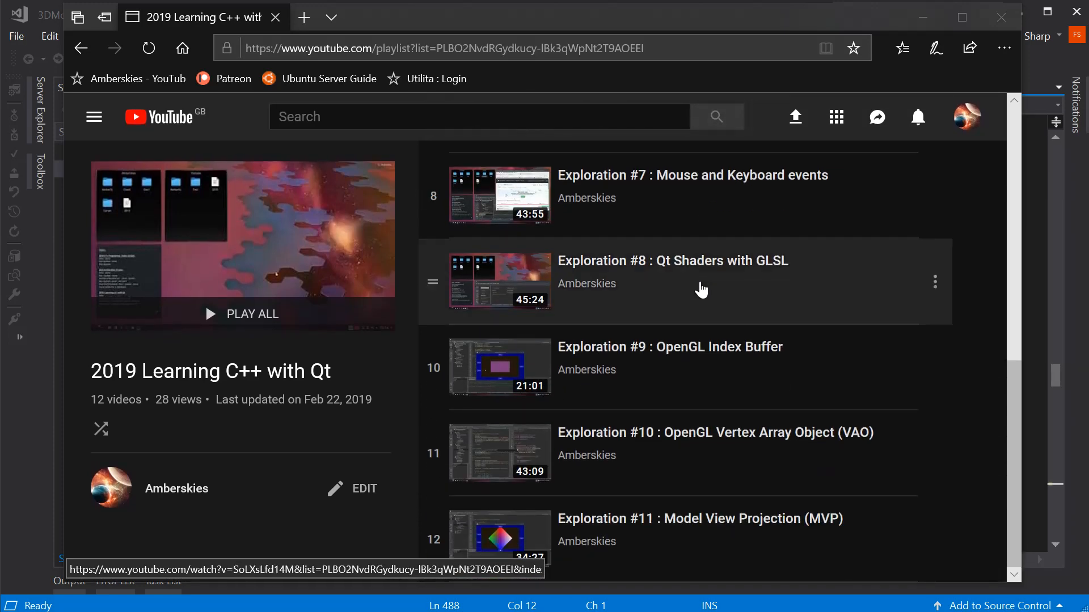
{"action": "mouse_move", "coordinate": [753, 539]}
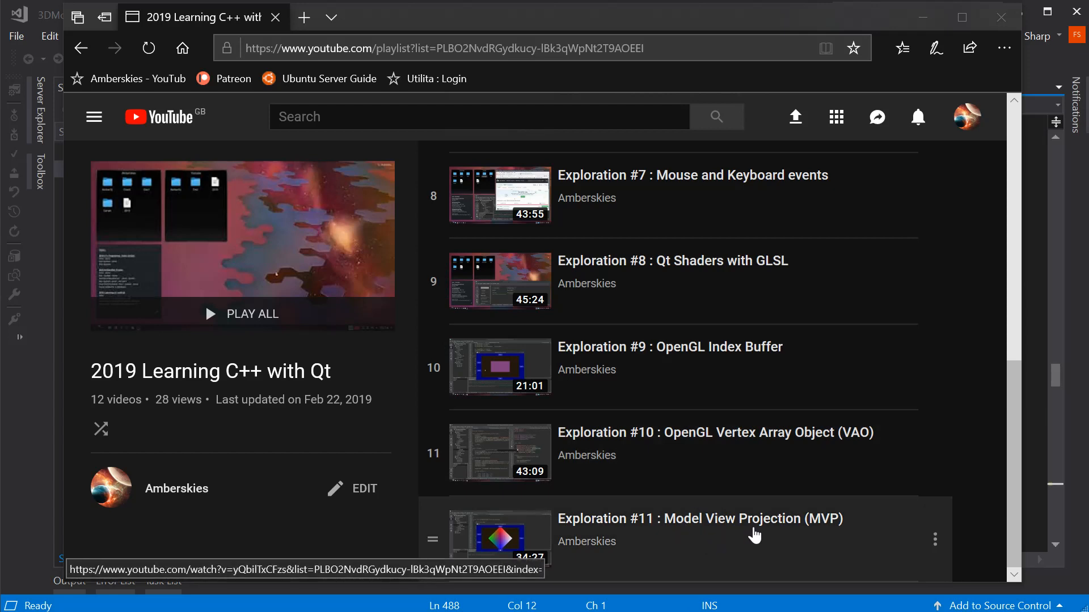
{"action": "mouse_move", "coordinate": [759, 452]}
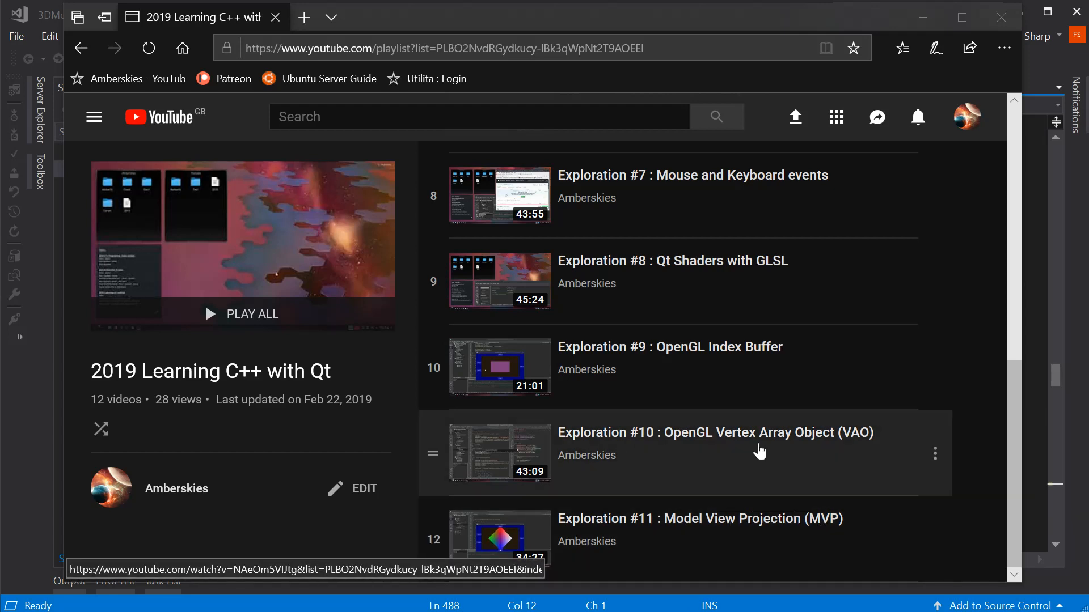
{"action": "mouse_move", "coordinate": [717, 448]}
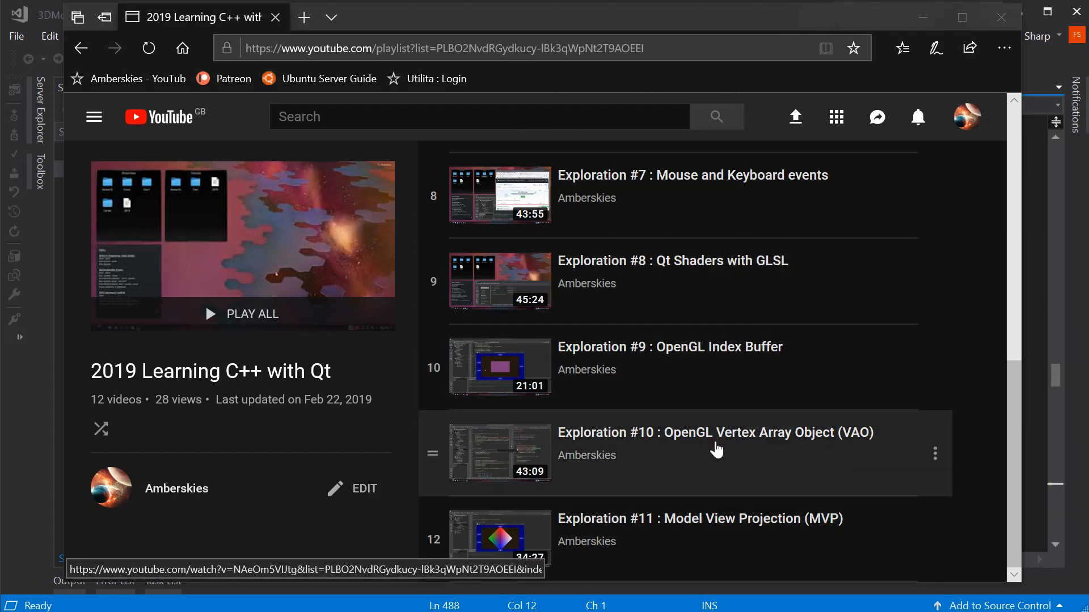
{"action": "mouse_move", "coordinate": [683, 405]}
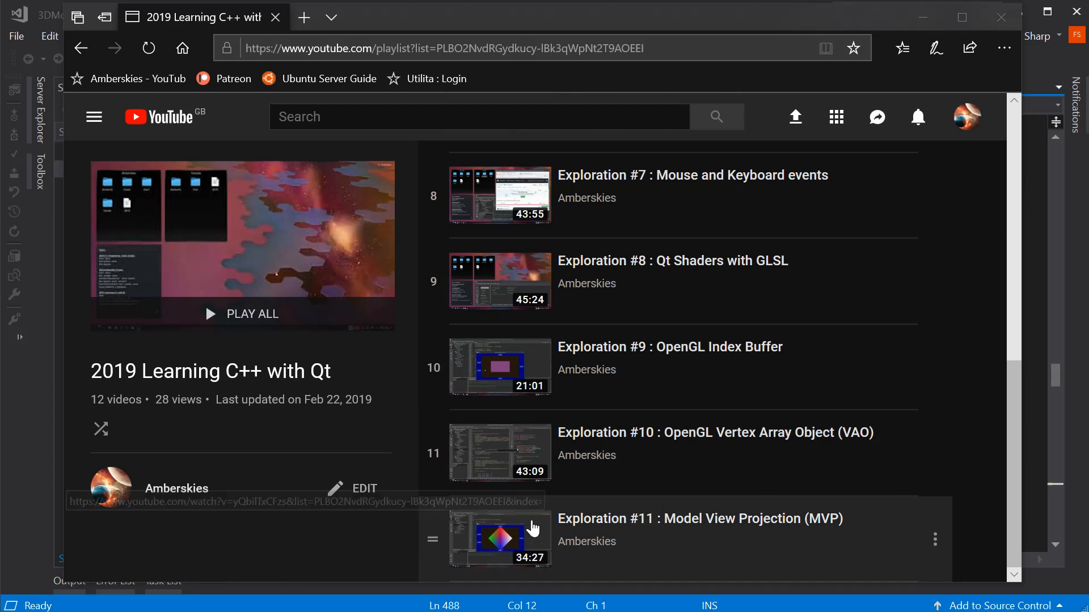
{"action": "mouse_move", "coordinate": [556, 556]}
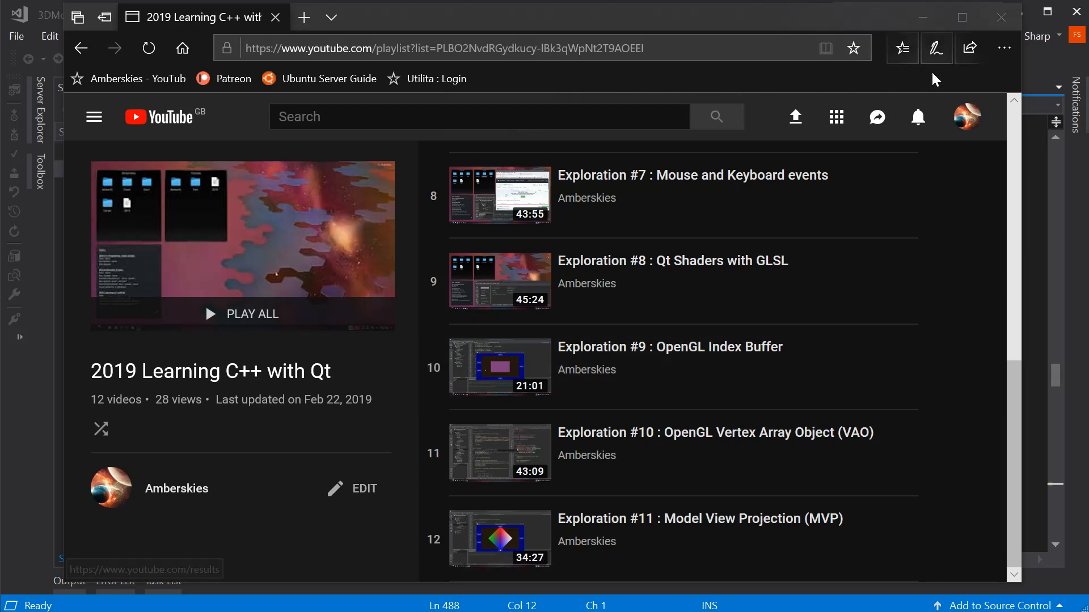
{"action": "mouse_move", "coordinate": [1000, 16]}
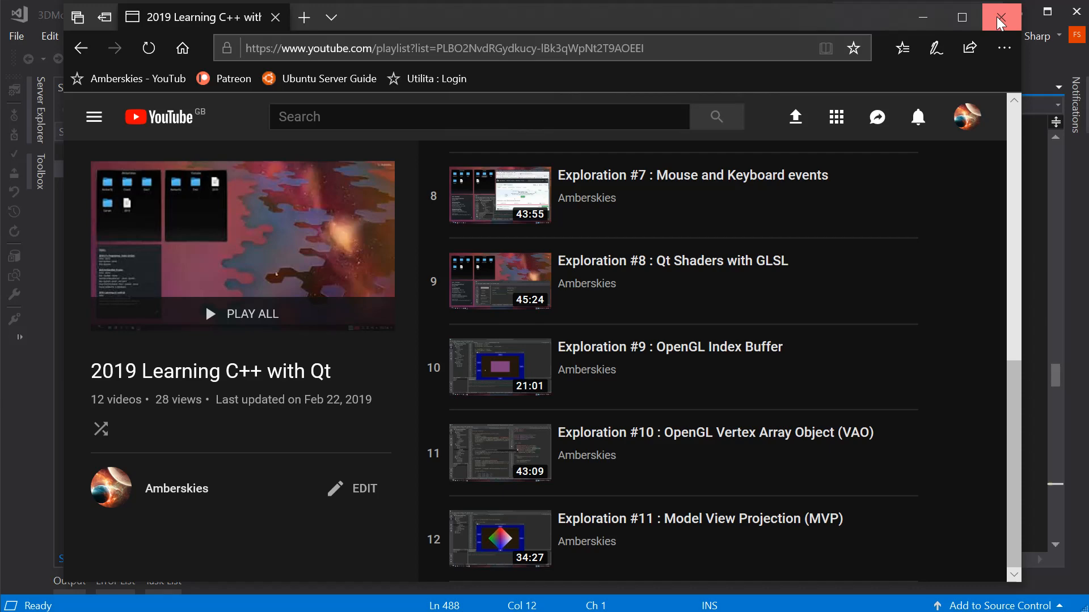
- Close the YouTube window and scroll objDataStructure.h down past the texture-map structs to StencilMap
{"action": "left_click", "coordinate": [1002, 16]}
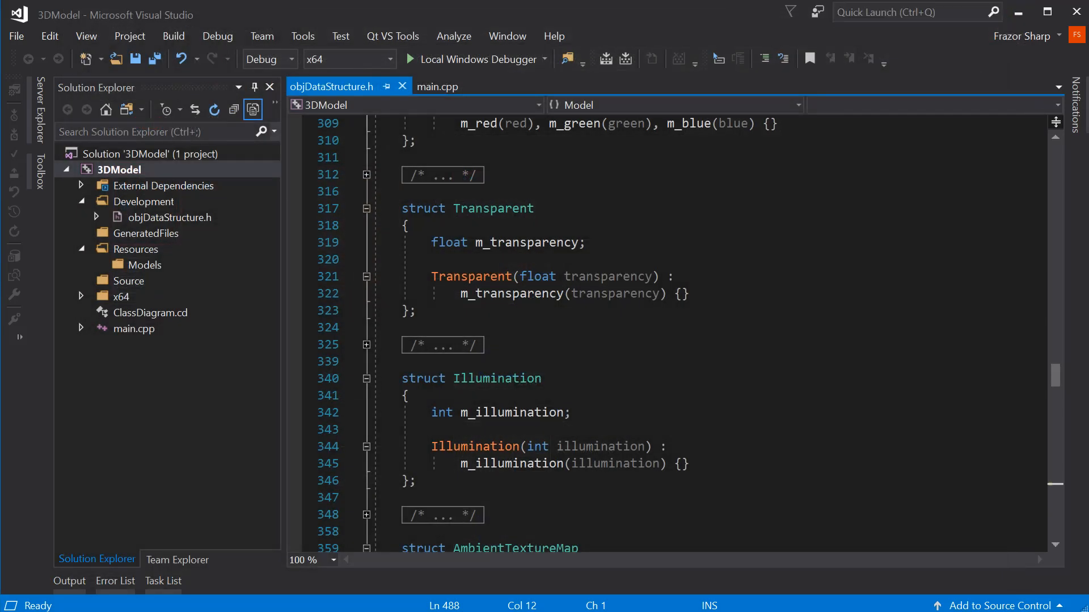
{"action": "mouse_move", "coordinate": [161, 217]}
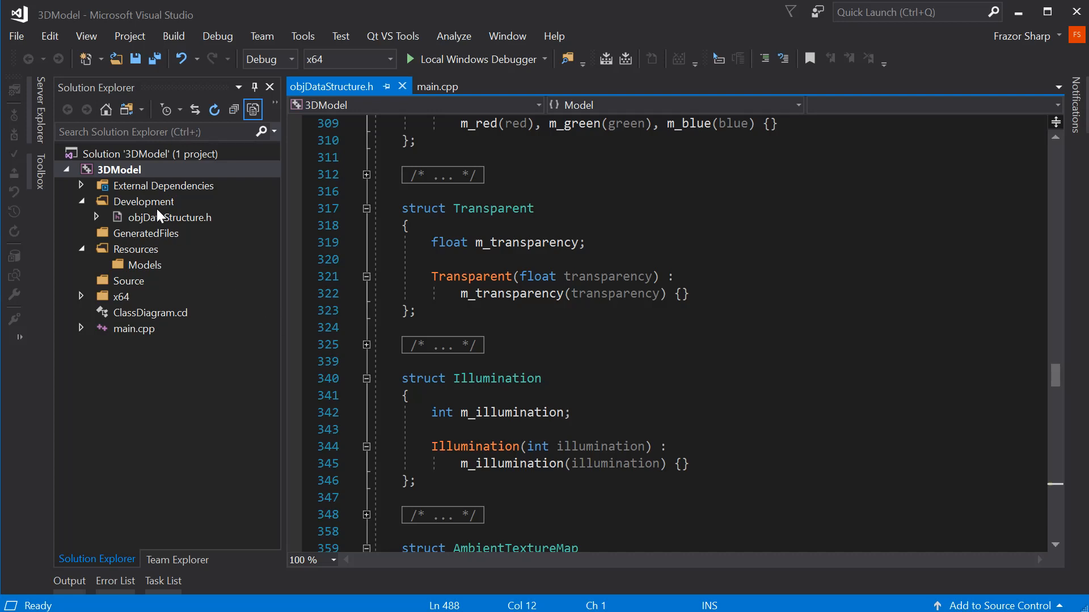
{"action": "mouse_move", "coordinate": [151, 194]}
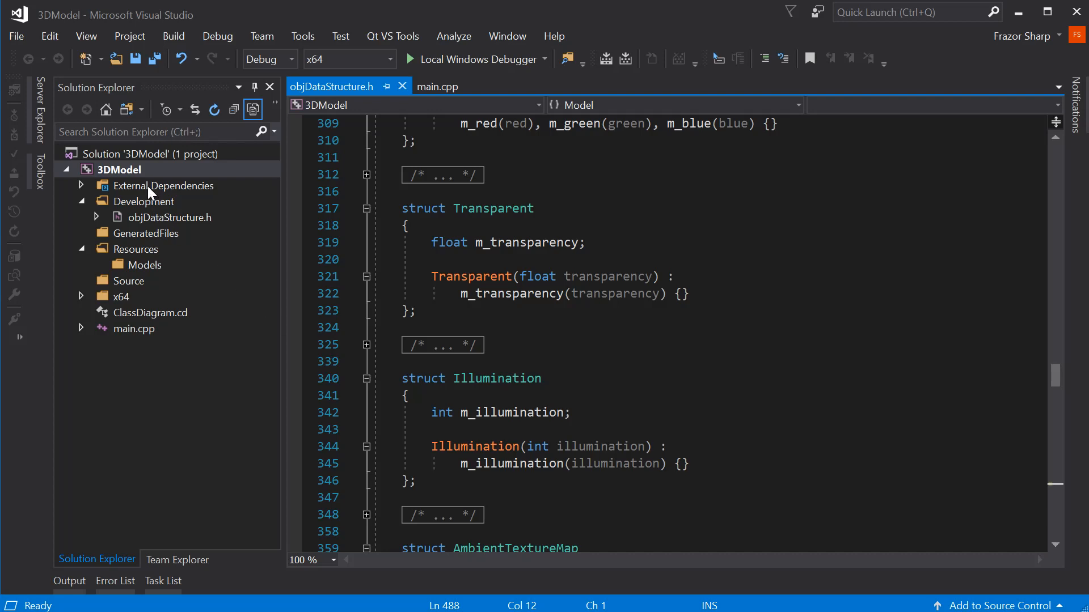
{"action": "mouse_move", "coordinate": [159, 211]}
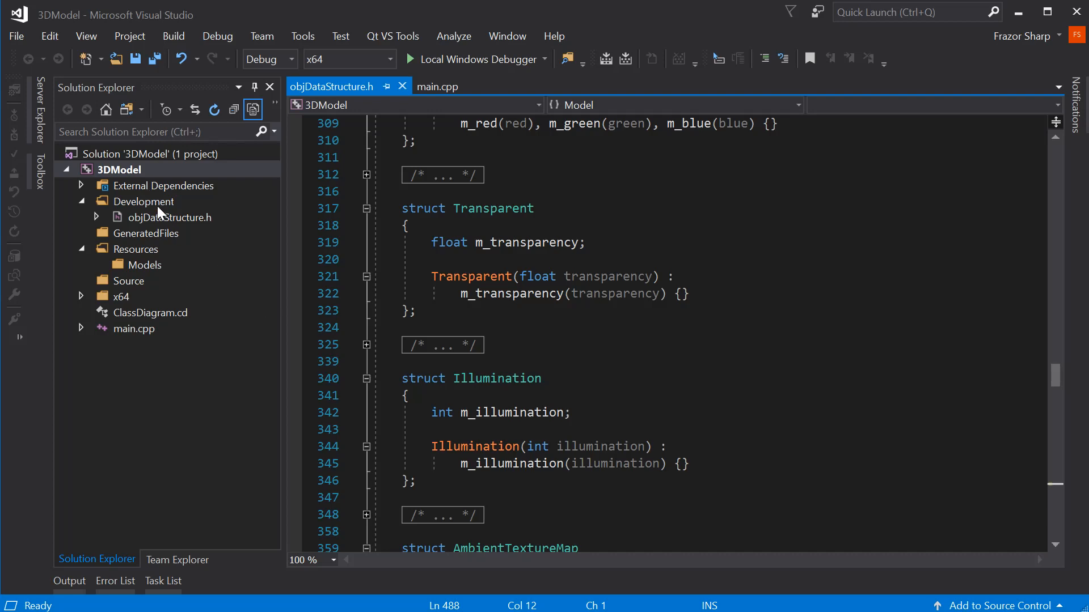
{"action": "mouse_move", "coordinate": [161, 217]}
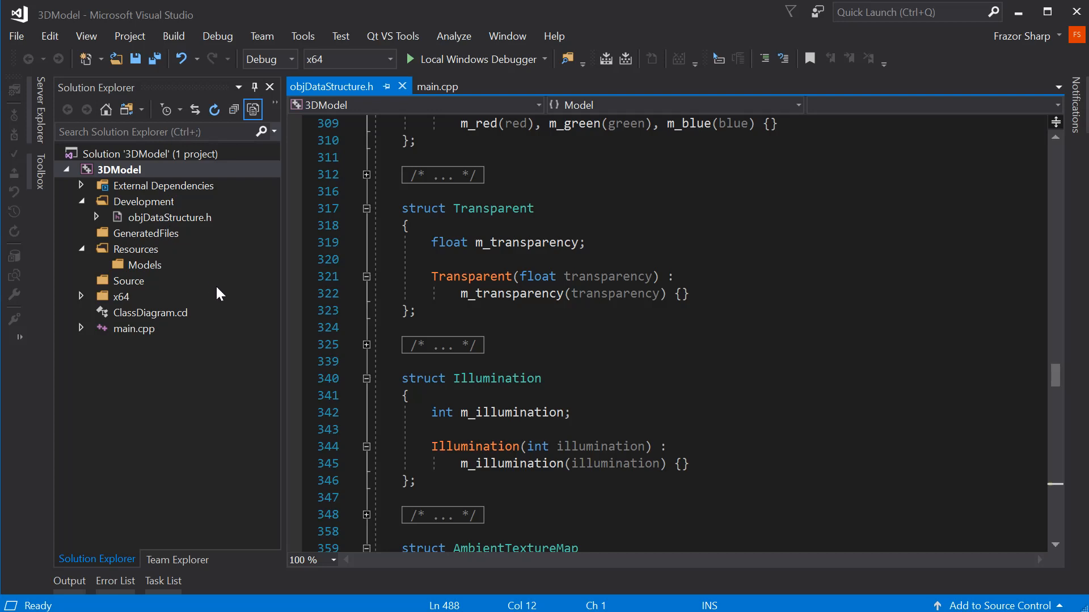
{"action": "mouse_move", "coordinate": [497, 379]}
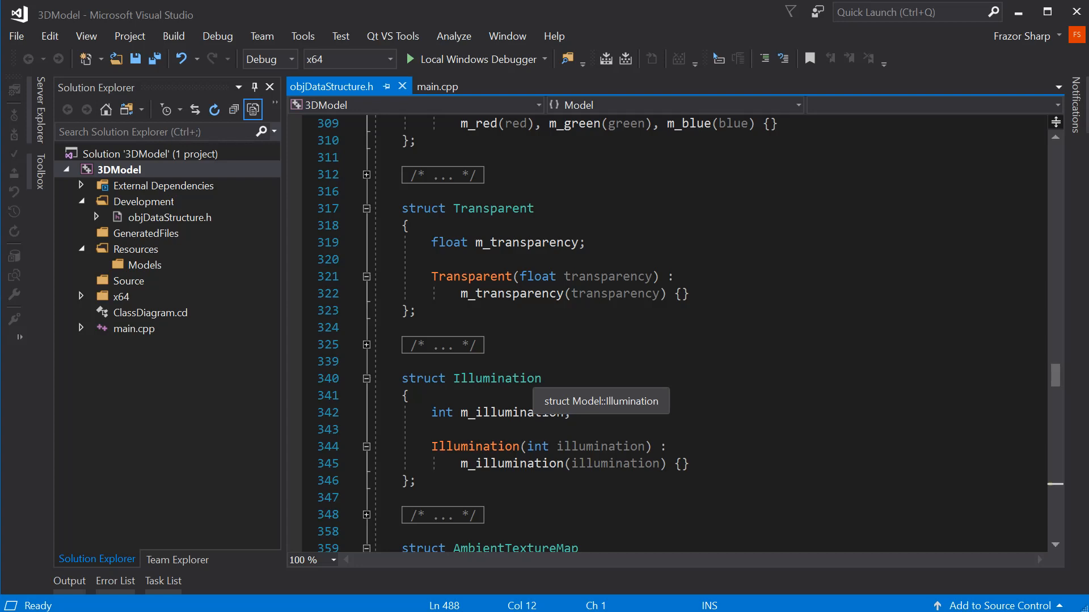
{"action": "scroll", "scroll_direction": "down", "scroll_amount": 3}
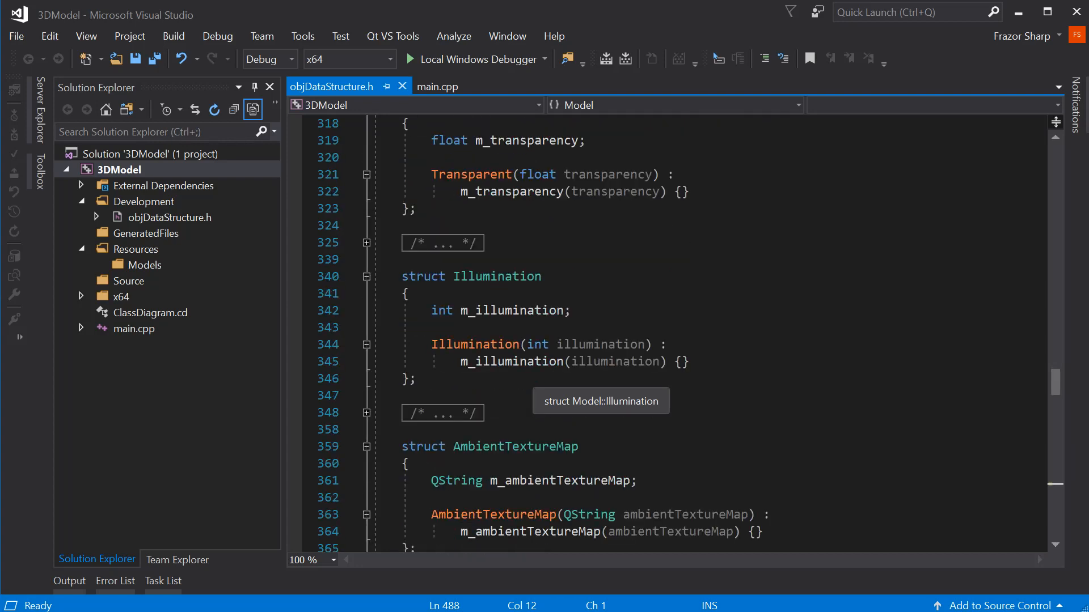
{"action": "scroll", "scroll_direction": "down", "scroll_amount": 3}
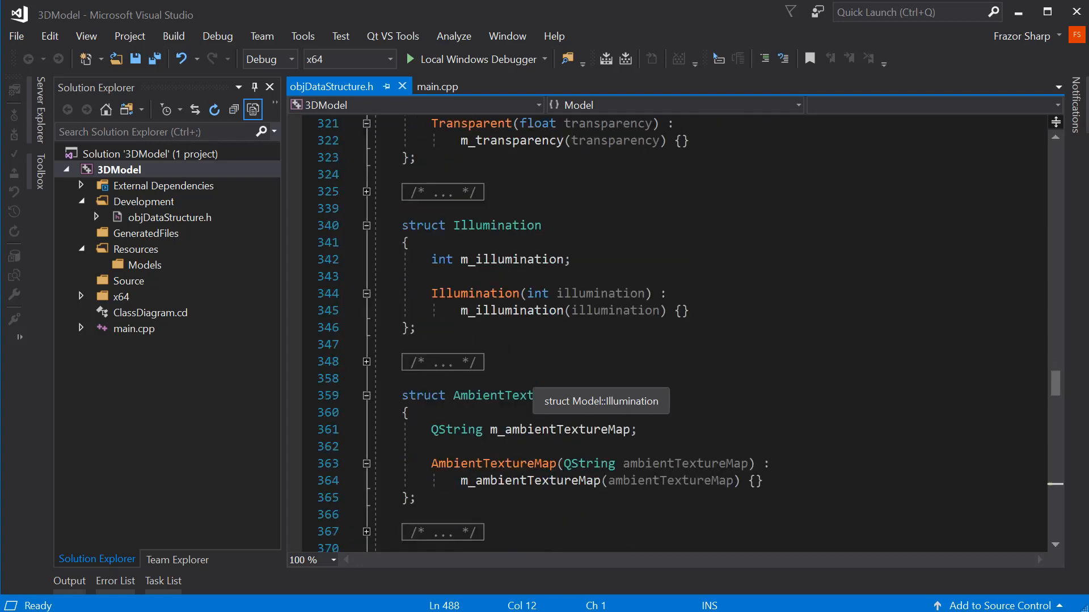
{"action": "scroll", "scroll_direction": "down", "scroll_amount": 3}
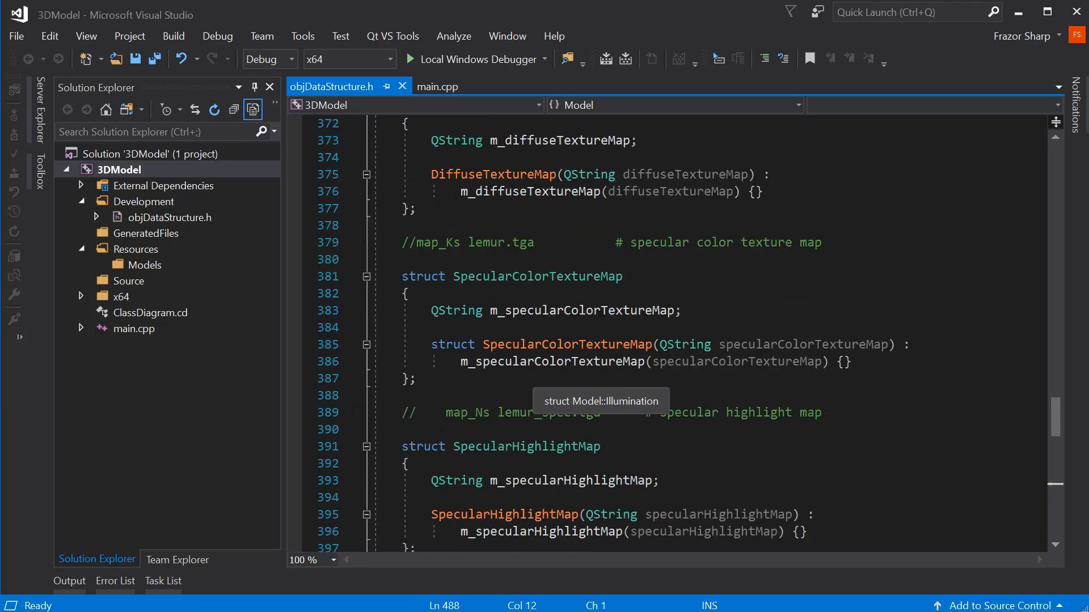
{"action": "scroll", "scroll_direction": "down", "scroll_amount": 3}
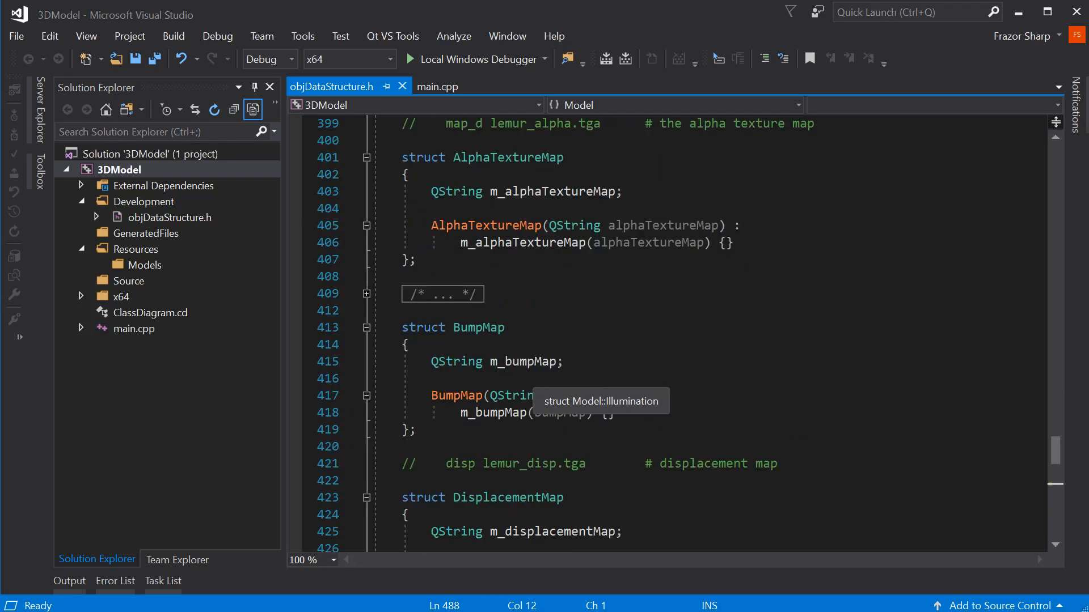
{"action": "scroll", "scroll_direction": "down", "scroll_amount": 3}
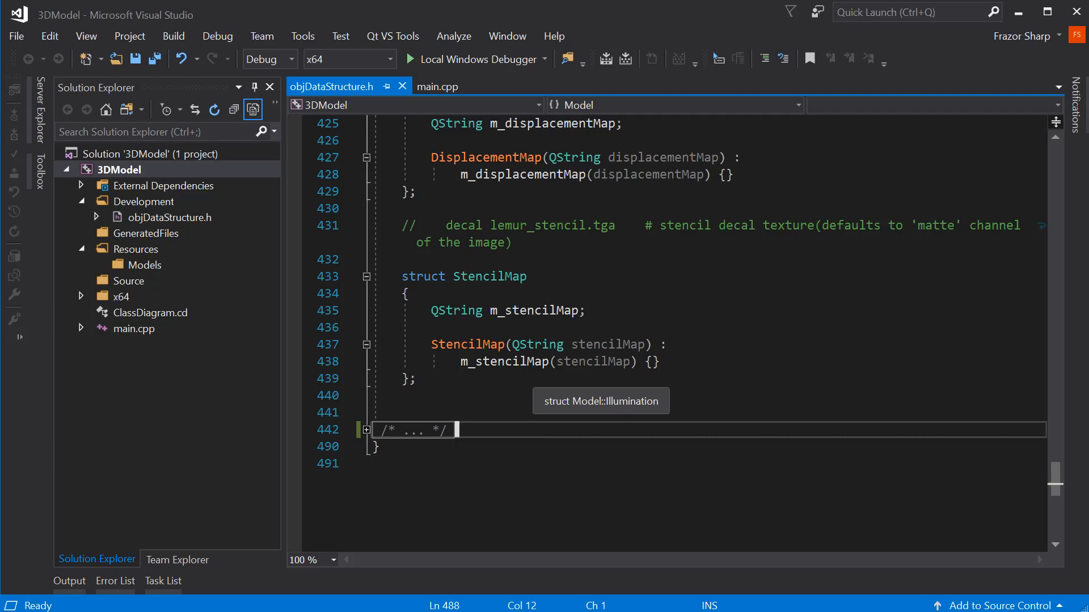
{"action": "mouse_move", "coordinate": [136, 367]}
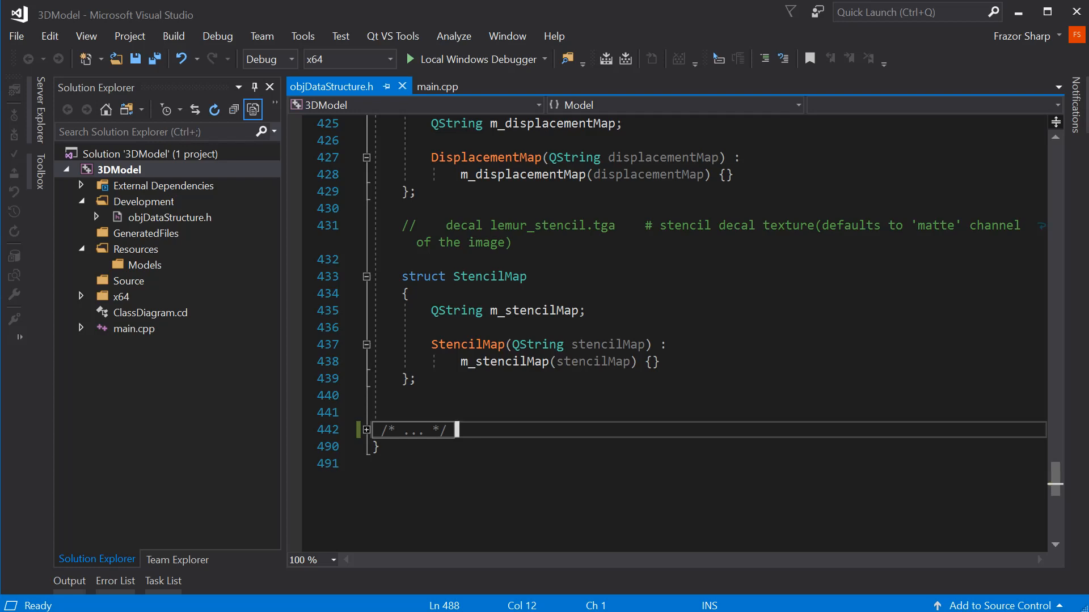
{"action": "mouse_move", "coordinate": [94, 217]}
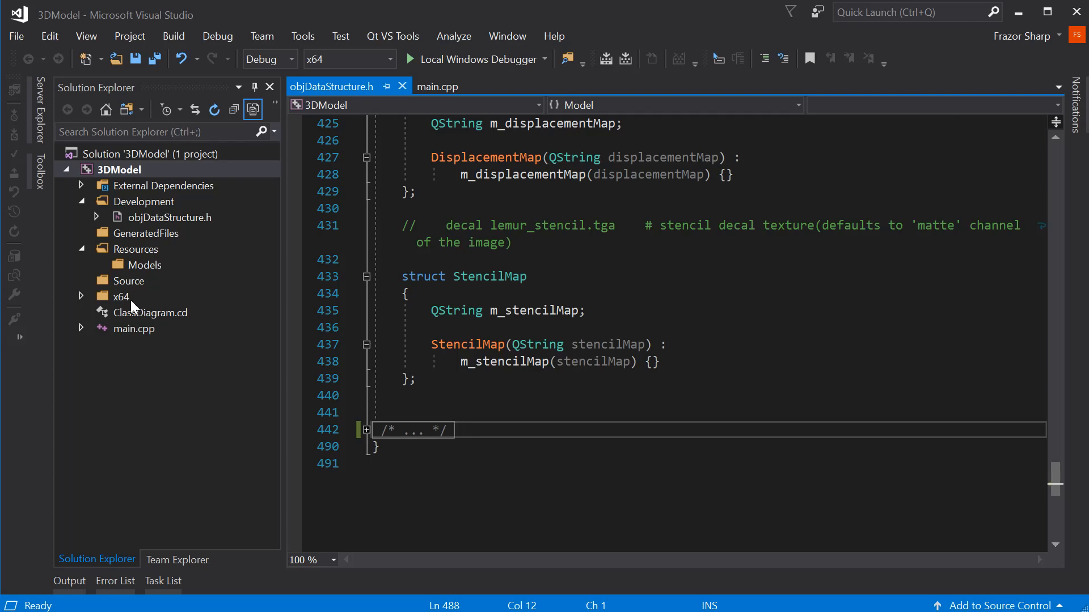
{"action": "mouse_move", "coordinate": [329, 143]}
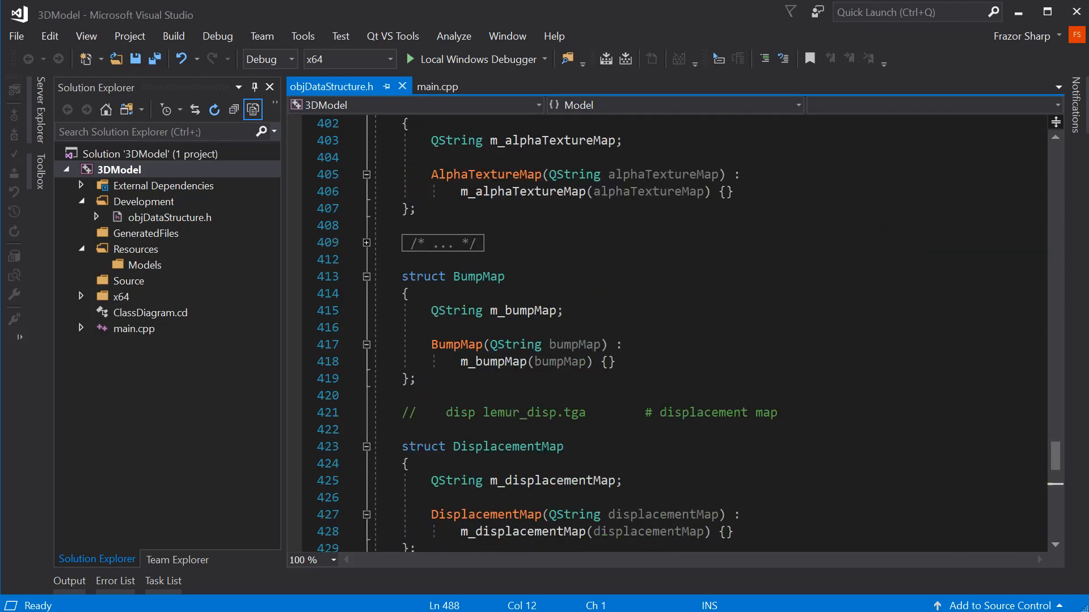
- Switch to main.cpp and go to the QTextStream example notes
{"action": "left_click", "coordinate": [438, 87]}
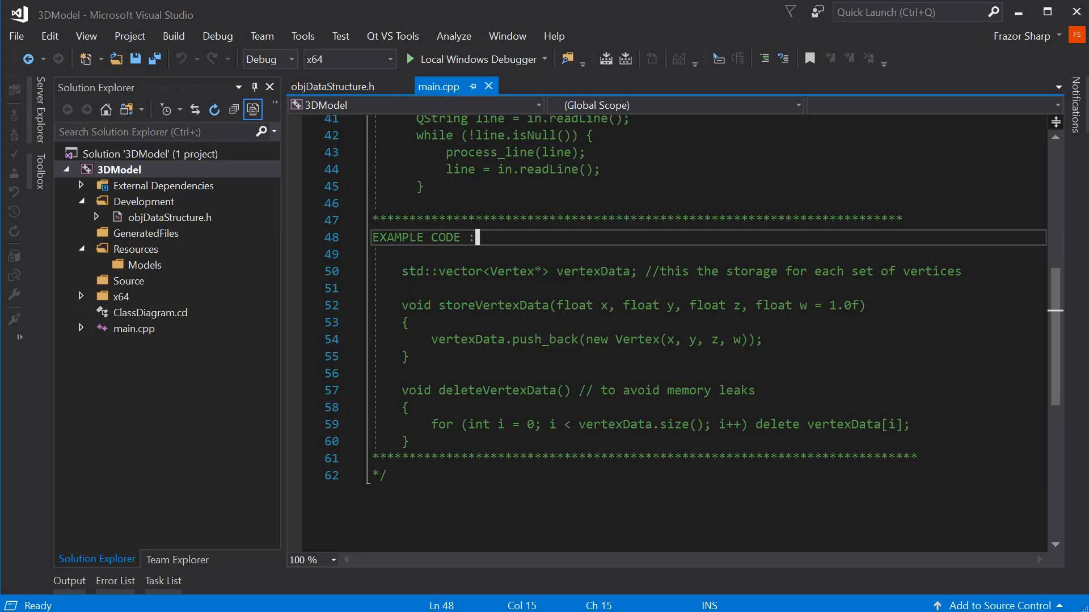
{"action": "left_click", "coordinate": [163, 581]}
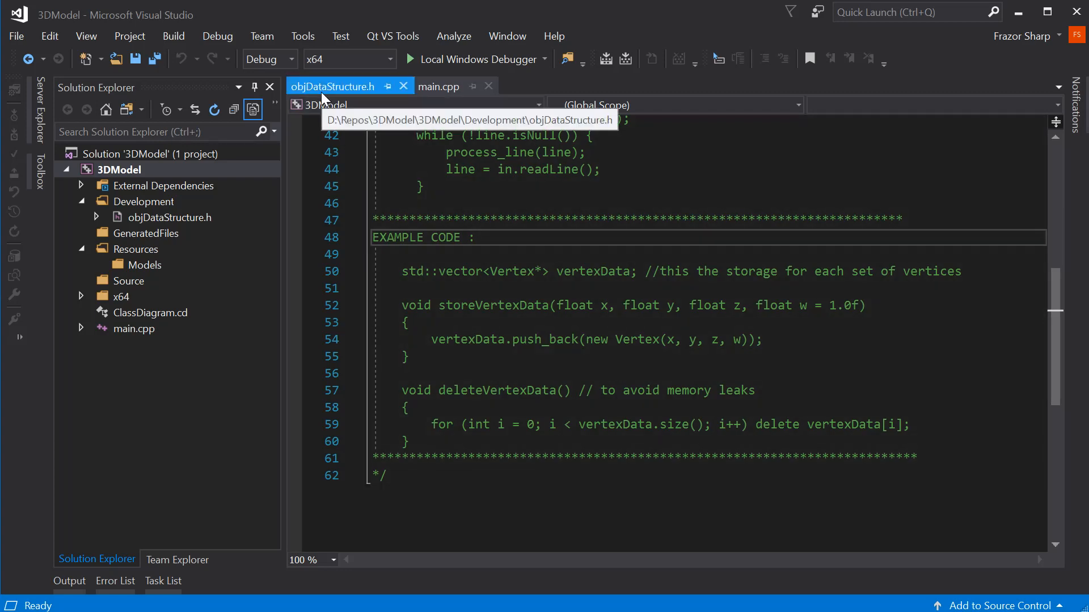
{"action": "mouse_move", "coordinate": [369, 97]}
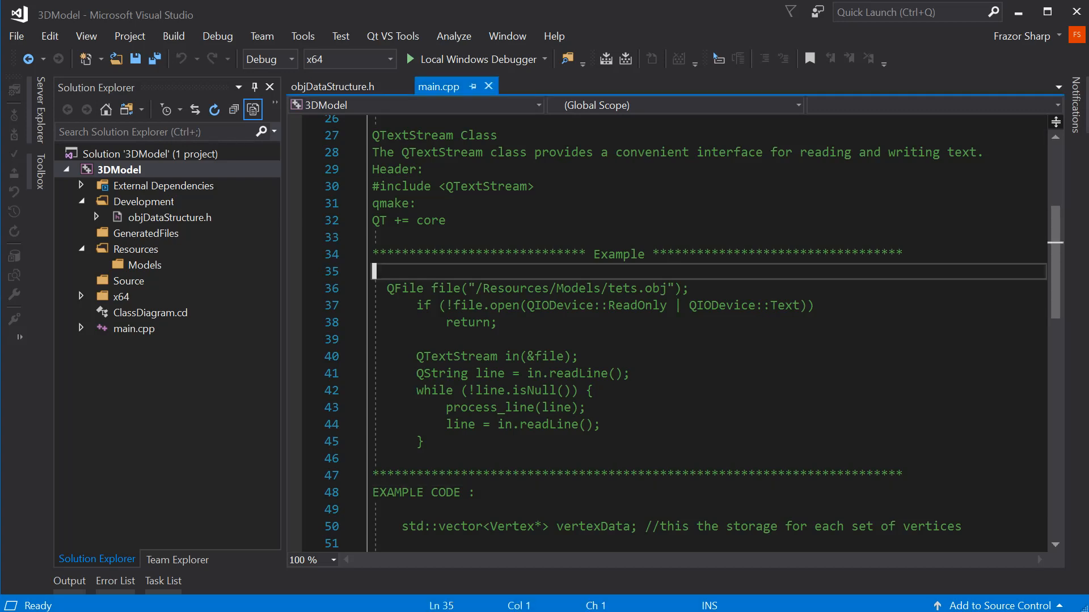
- Add a 'LoaodOBJ() :' heading line above the file-reading example, replacing the mistyped LOADobj text
{"action": "key", "text": "Enter"}
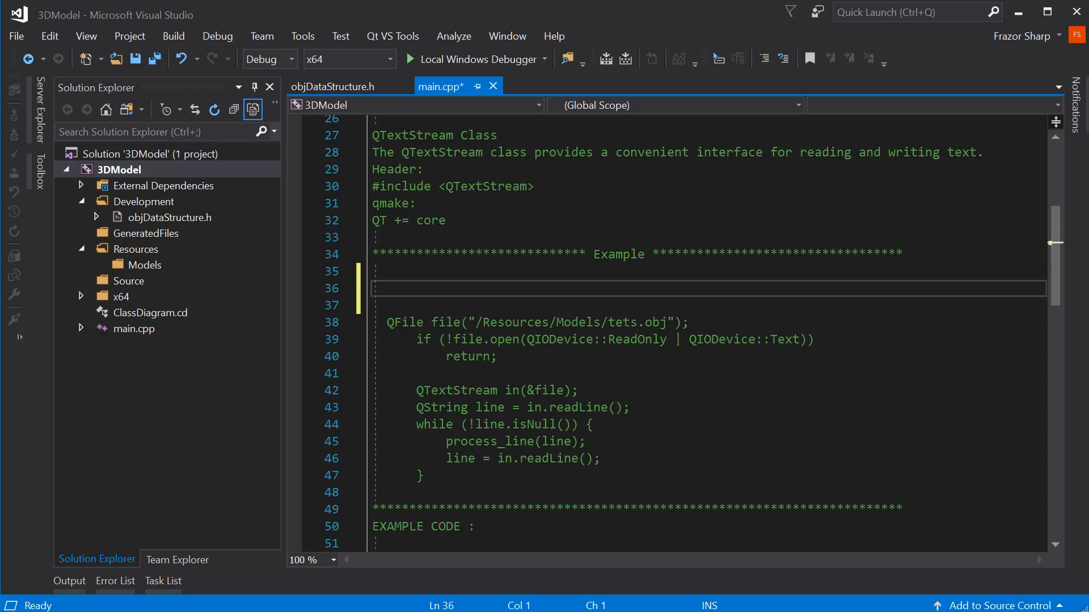
{"action": "type", "text": "LOAD"}
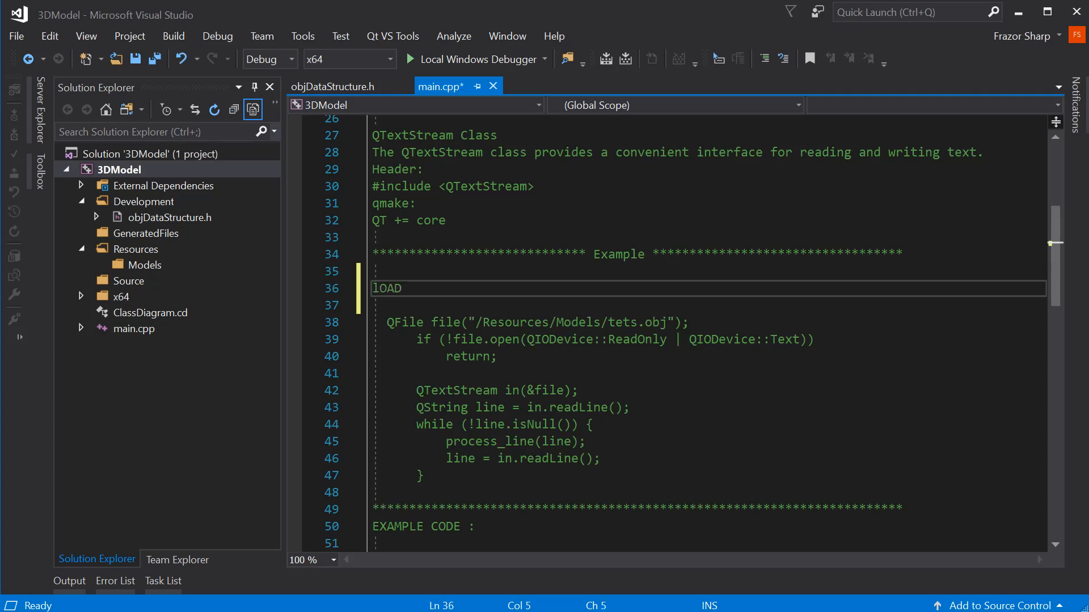
{"action": "type", "text": "obj"}
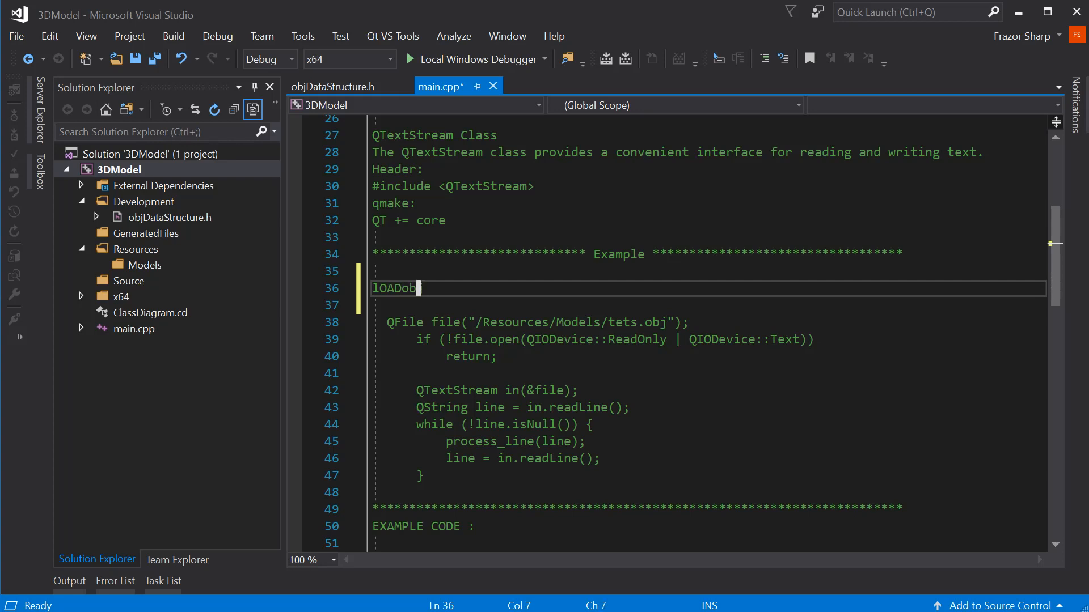
{"action": "key", "text": "BackSpace"}
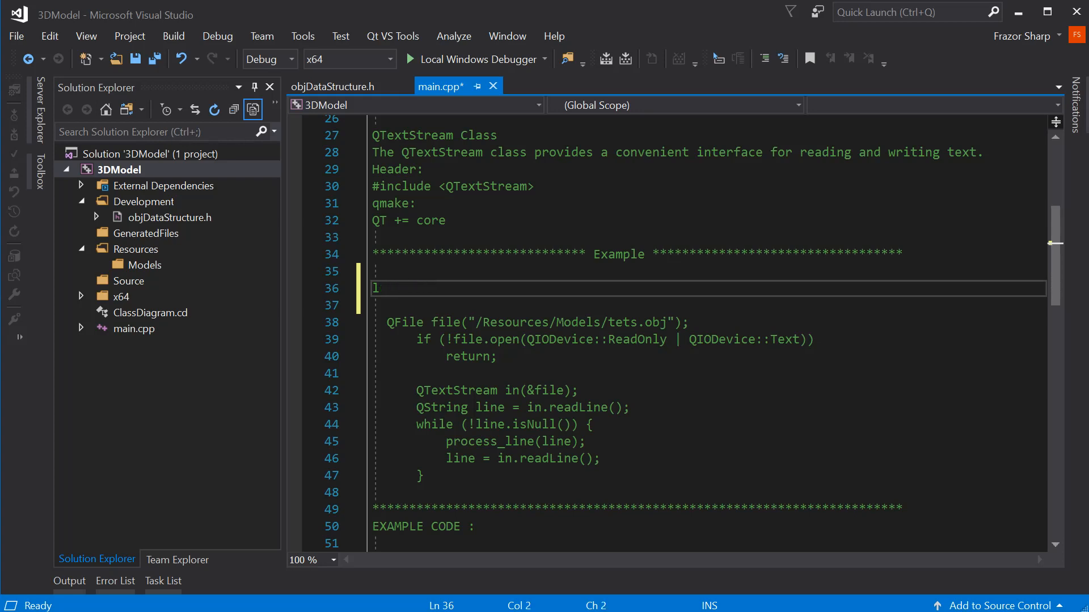
{"action": "type", "text": "L"}
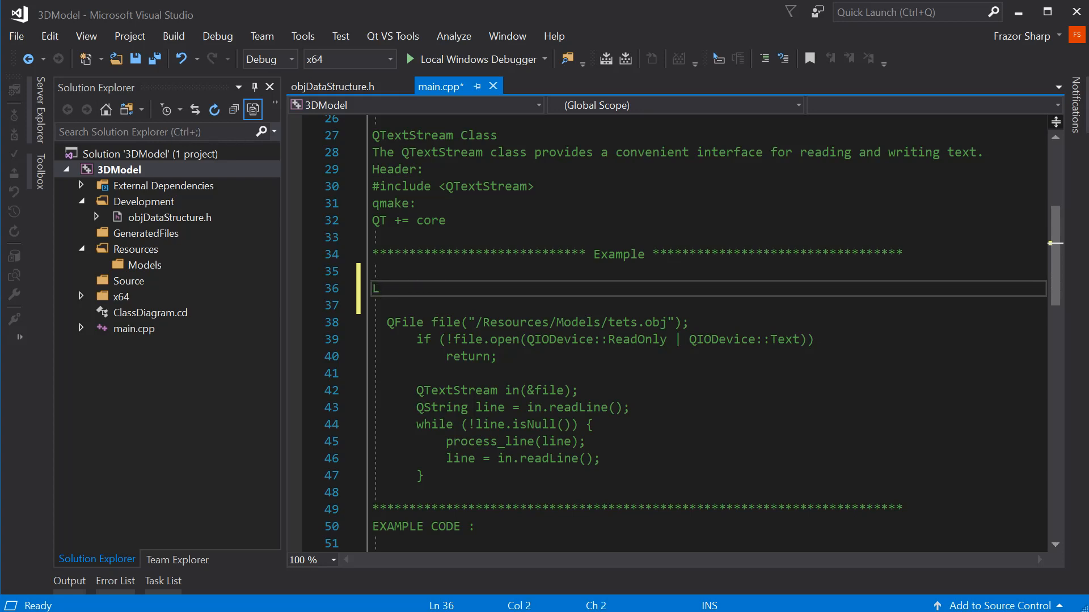
{"action": "type", "text": "o"}
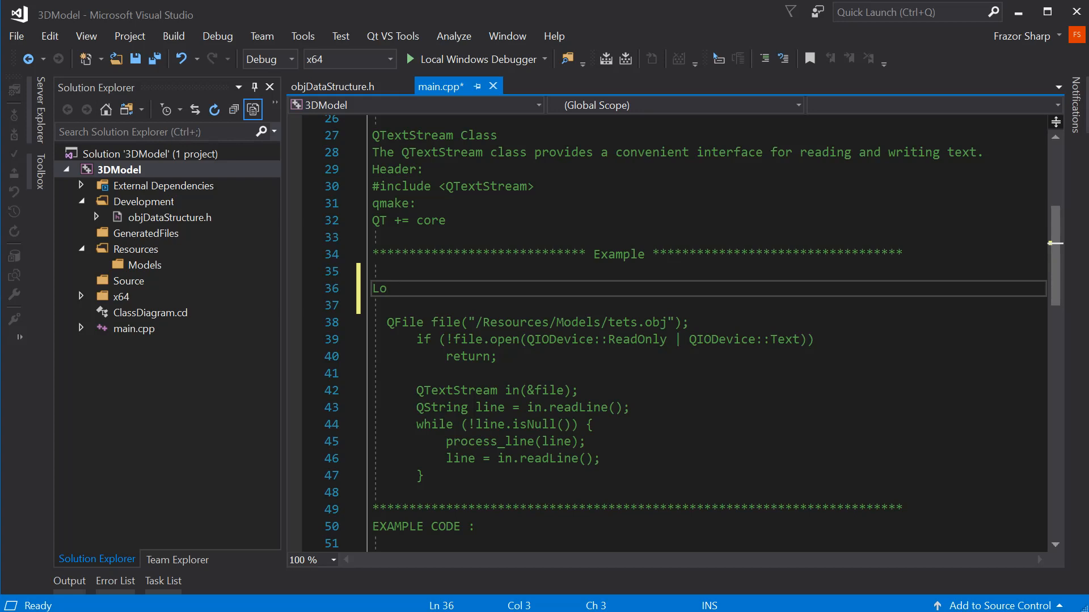
{"action": "type", "text": "aodOBJ"}
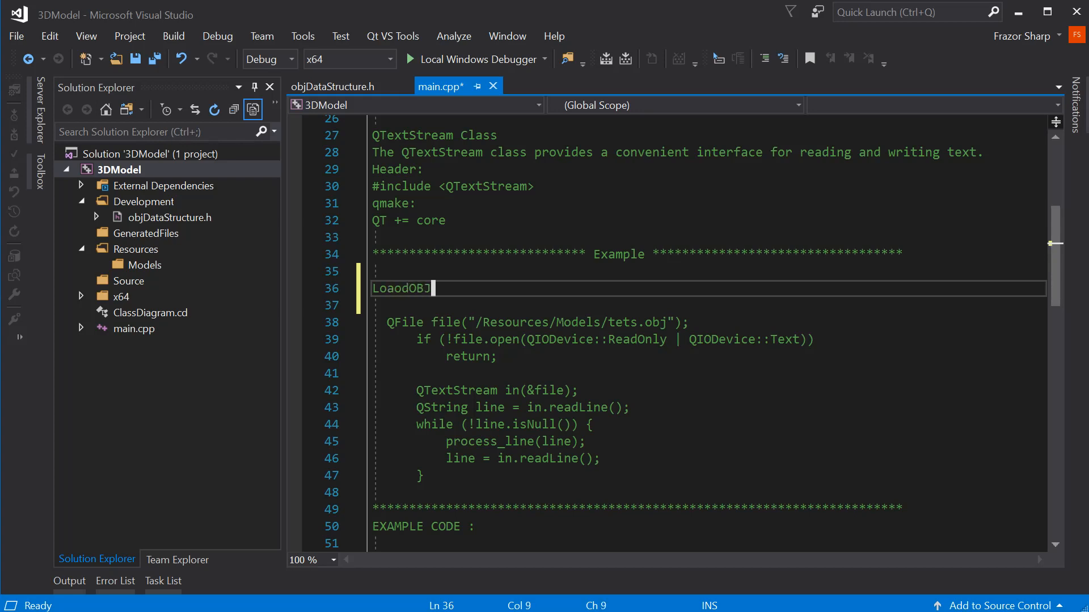
{"action": "type", "text": "() :"}
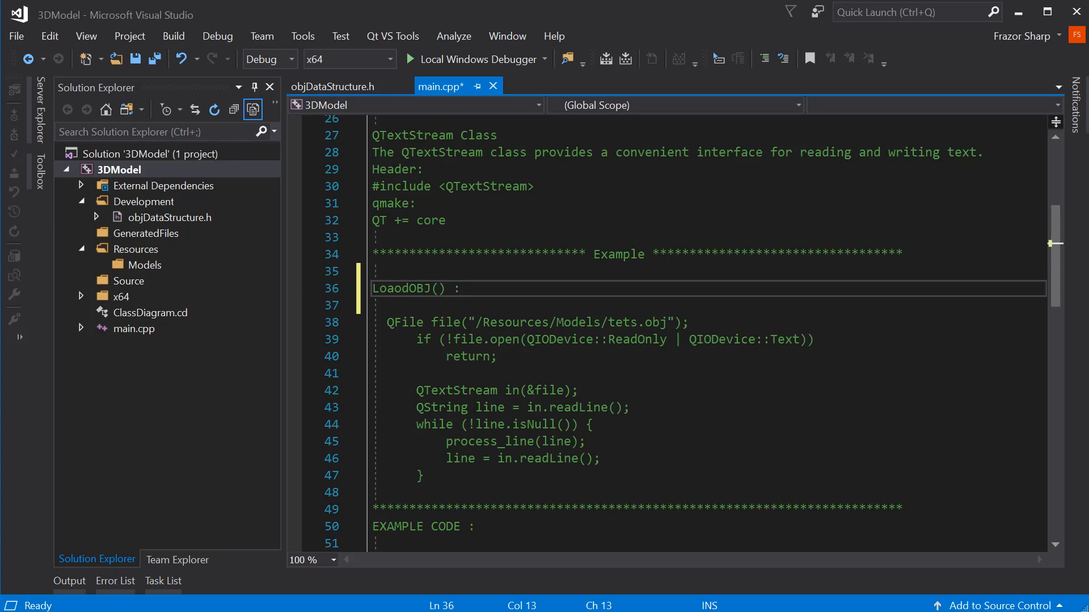
{"action": "scroll", "scroll_direction": "down", "scroll_amount": 3}
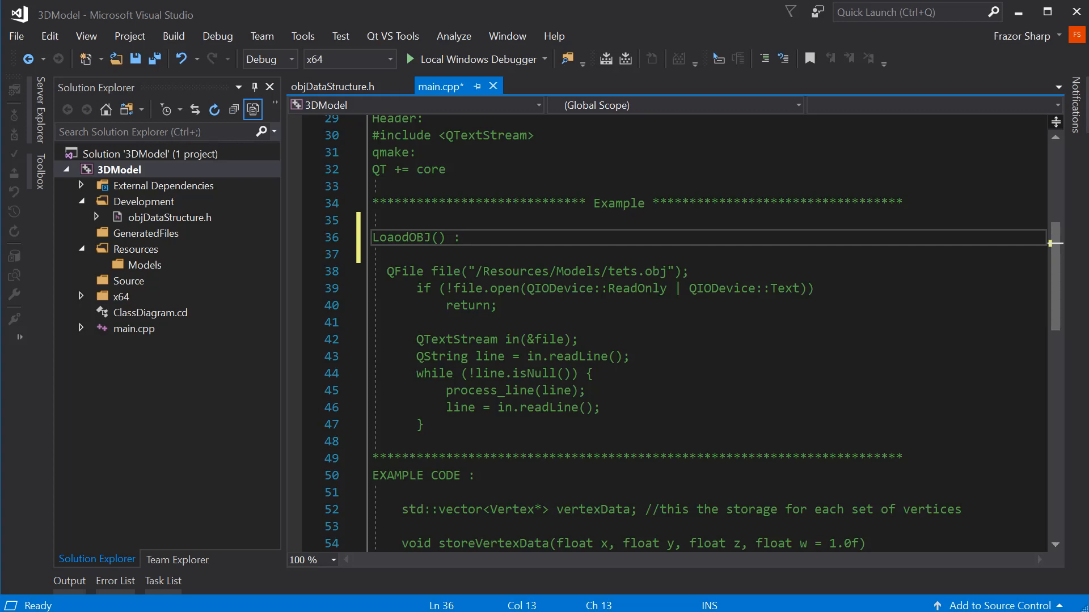
- Below the reading loop add the comment '// load the line and send it to storage'
{"action": "left_click", "coordinate": [466, 356]}
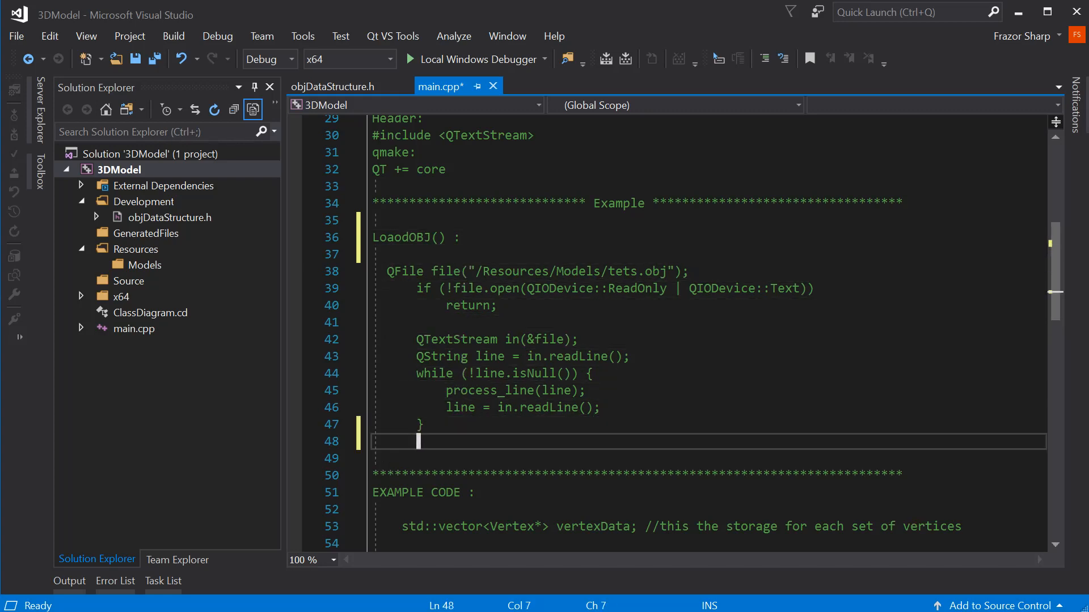
{"action": "type", "text": "//"}
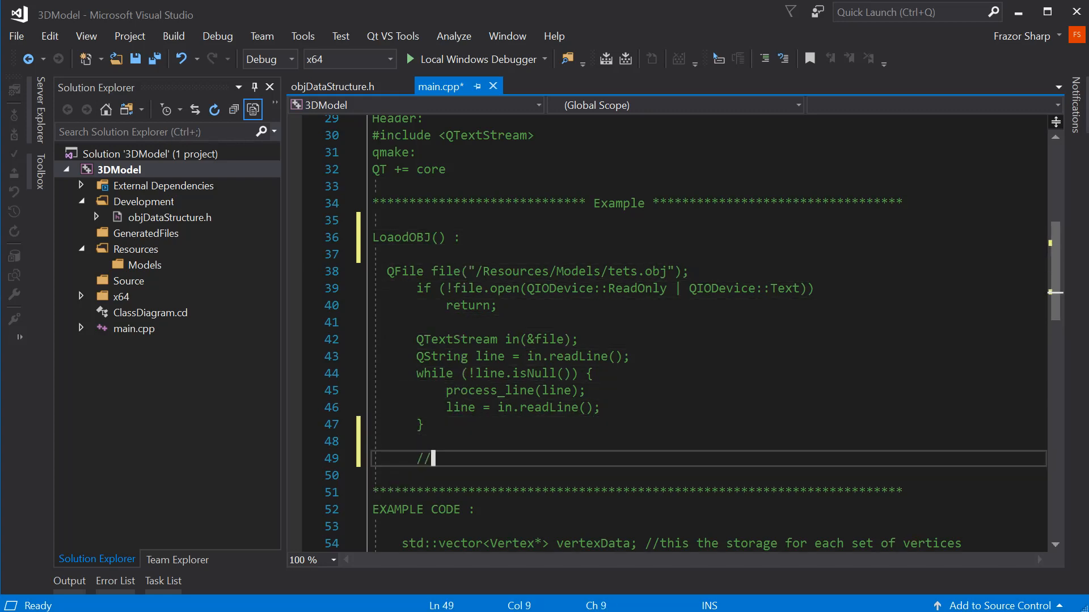
{"action": "type", "text": "load the"}
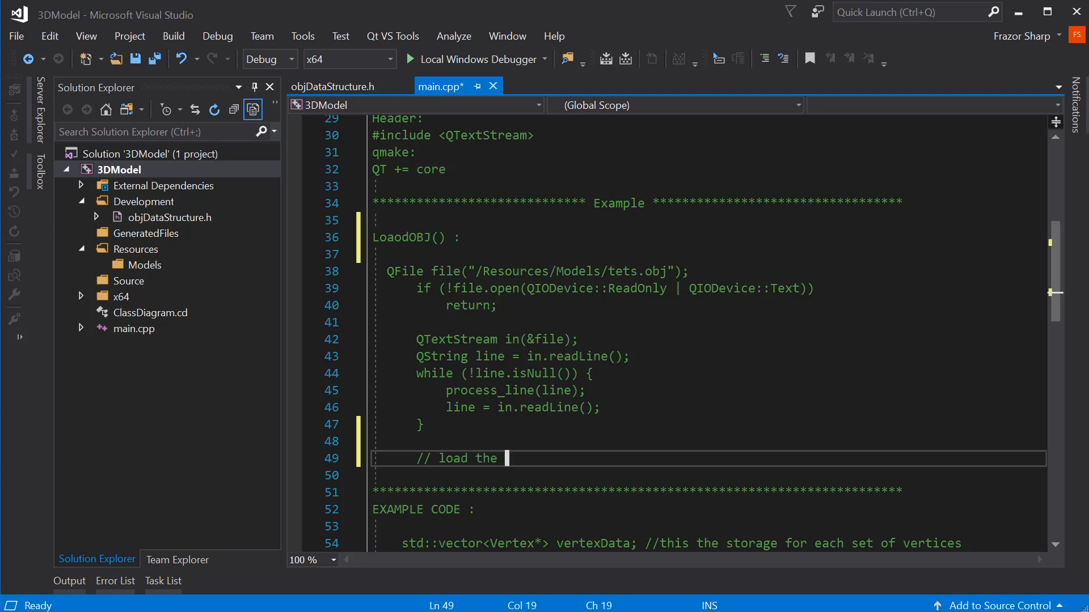
{"action": "type", "text": "line and"}
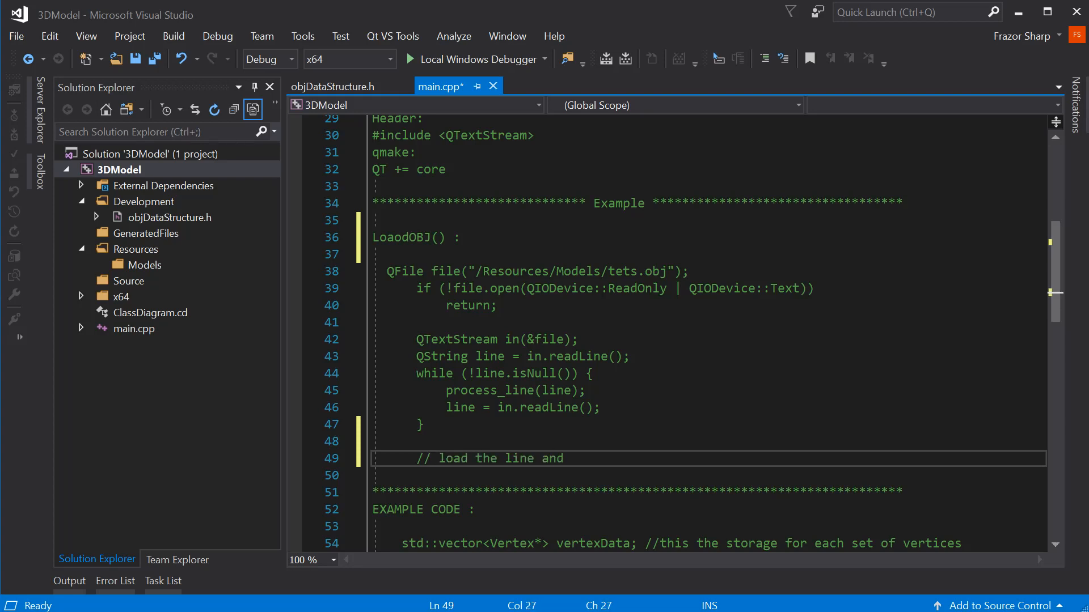
{"action": "type", "text": "send it to"}
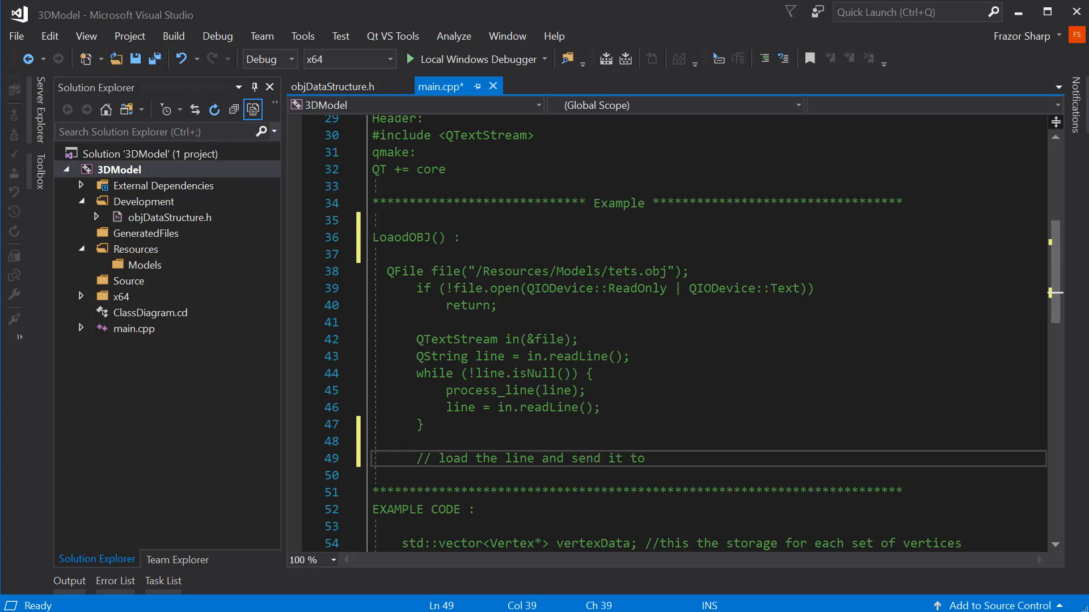
{"action": "type", "text": "storage"}
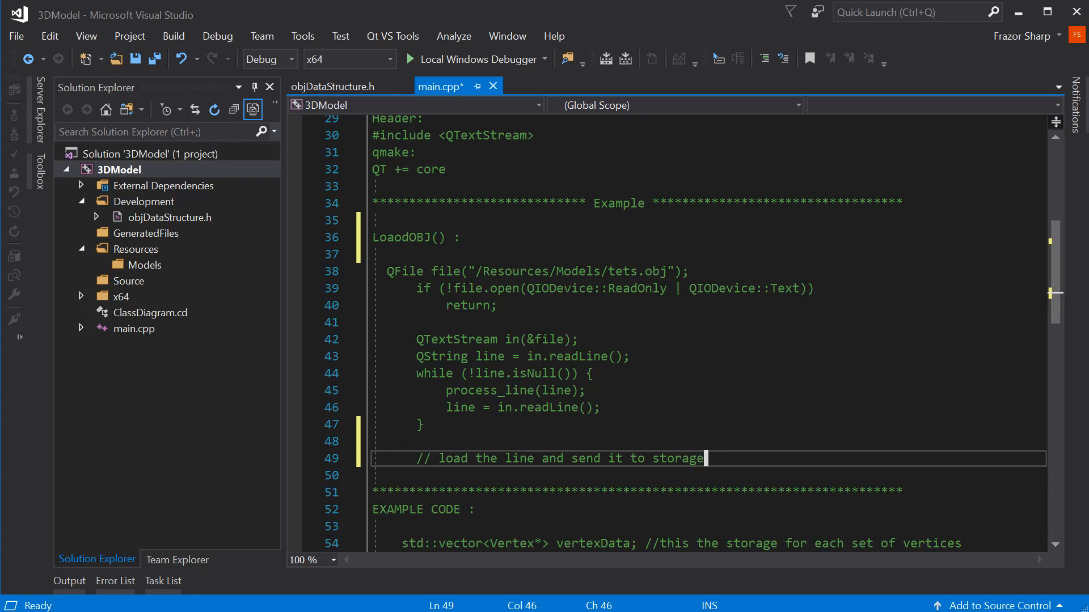
- On the next line add the 'StoreOBJ() :' function heading
{"action": "key", "text": "Enter"}
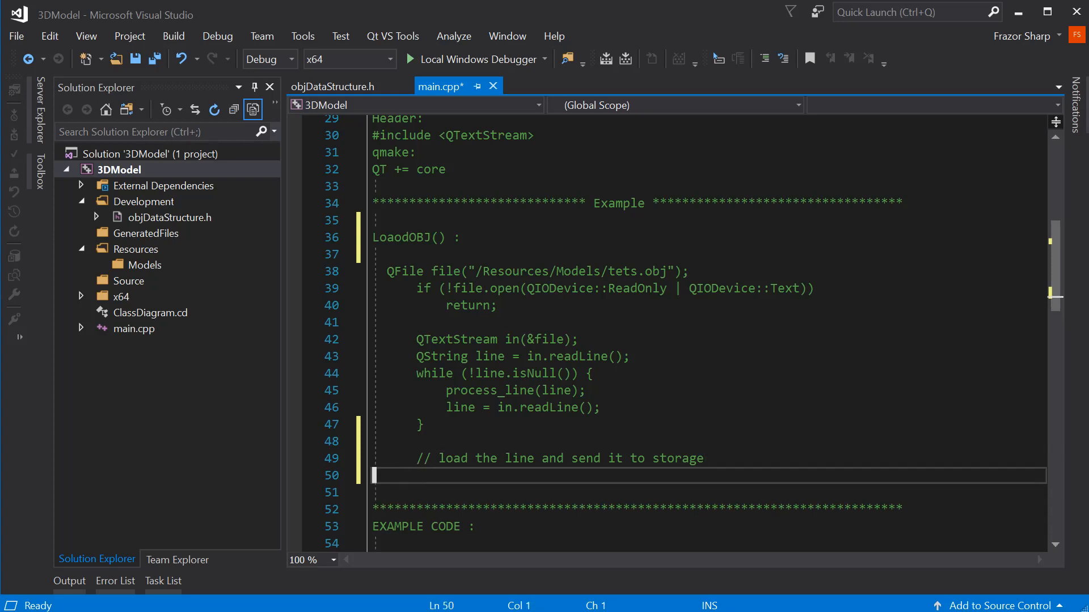
{"action": "type", "text": "S"}
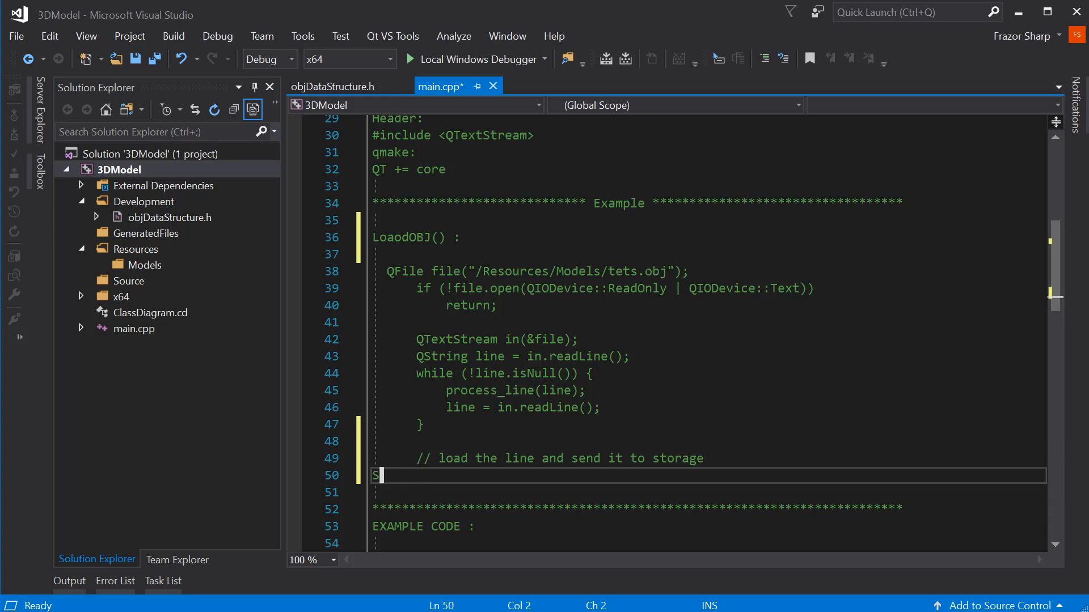
{"action": "type", "text": "toreOB"}
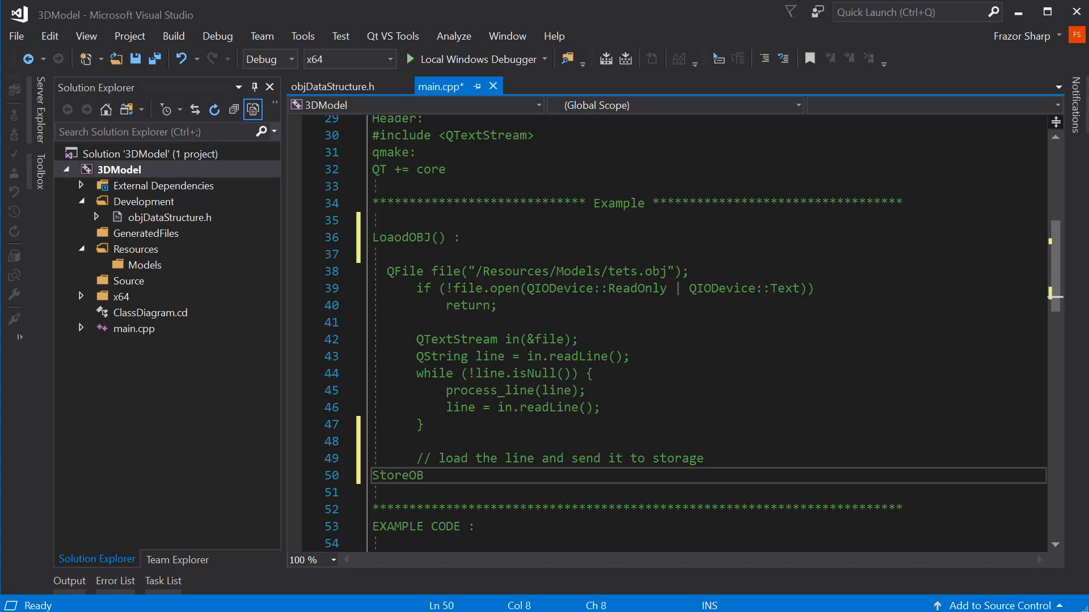
{"action": "type", "text": "J"}
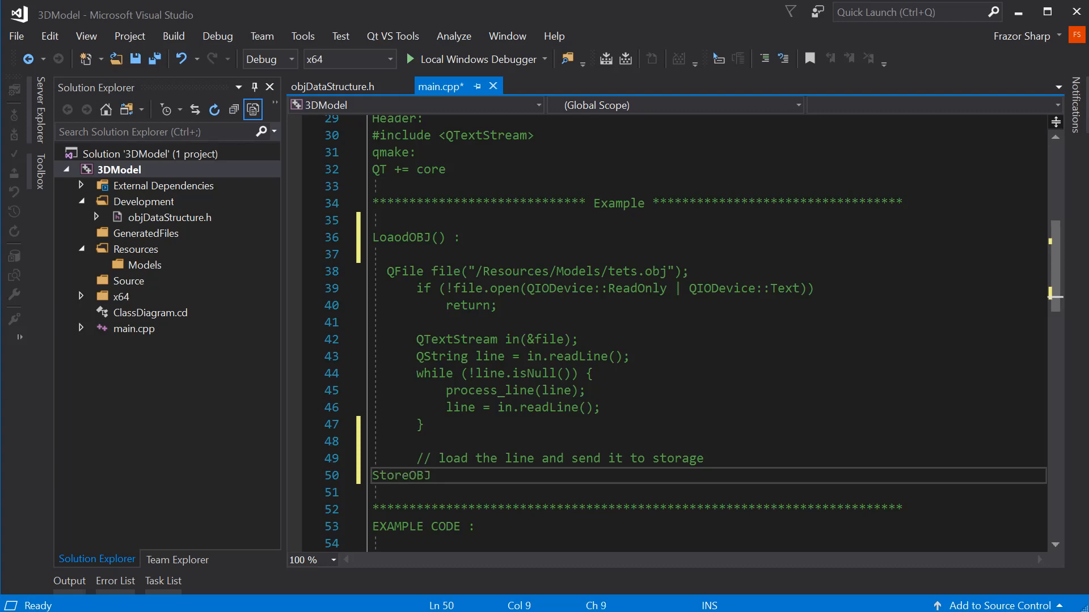
{"action": "type", "text": "():"}
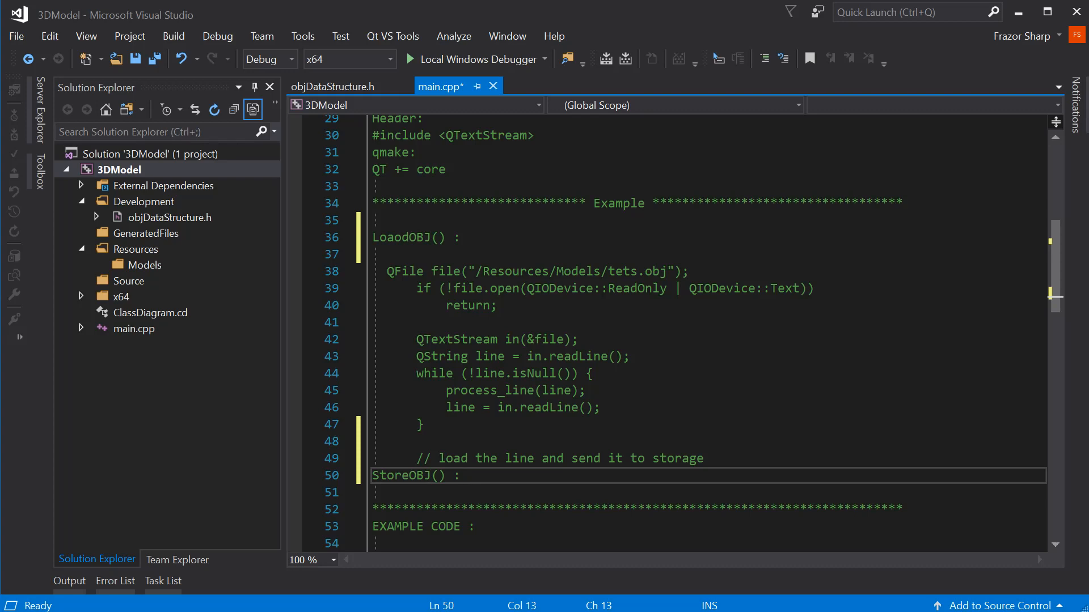
- Save main.cpp with a blank line separating the storage comment from 'StoreOBJ() :'
{"action": "key", "text": "Ctrl+S"}
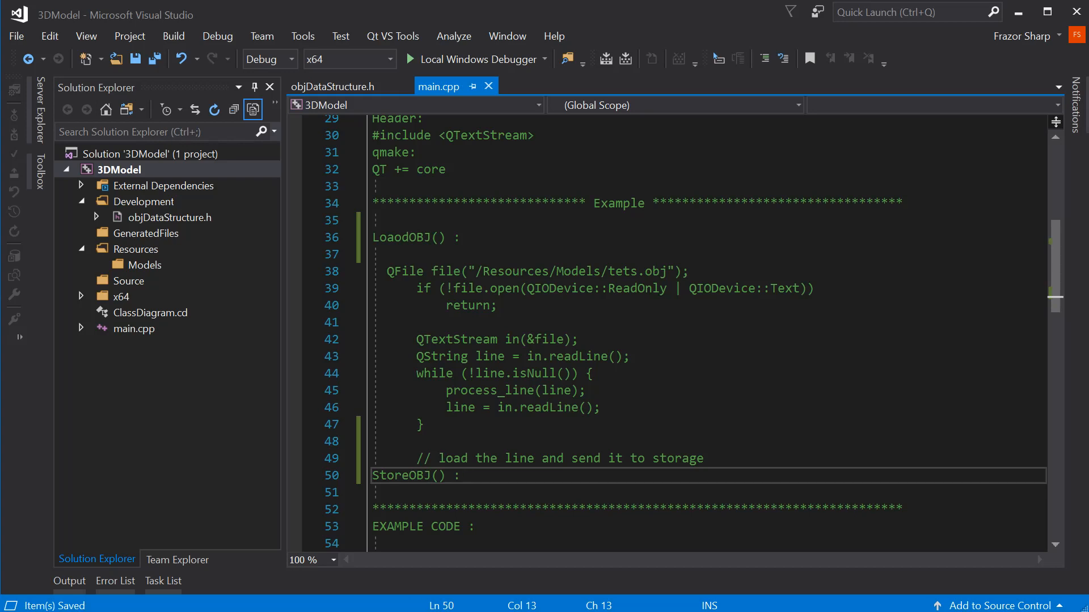
{"action": "mouse_move", "coordinate": [183, 225]}
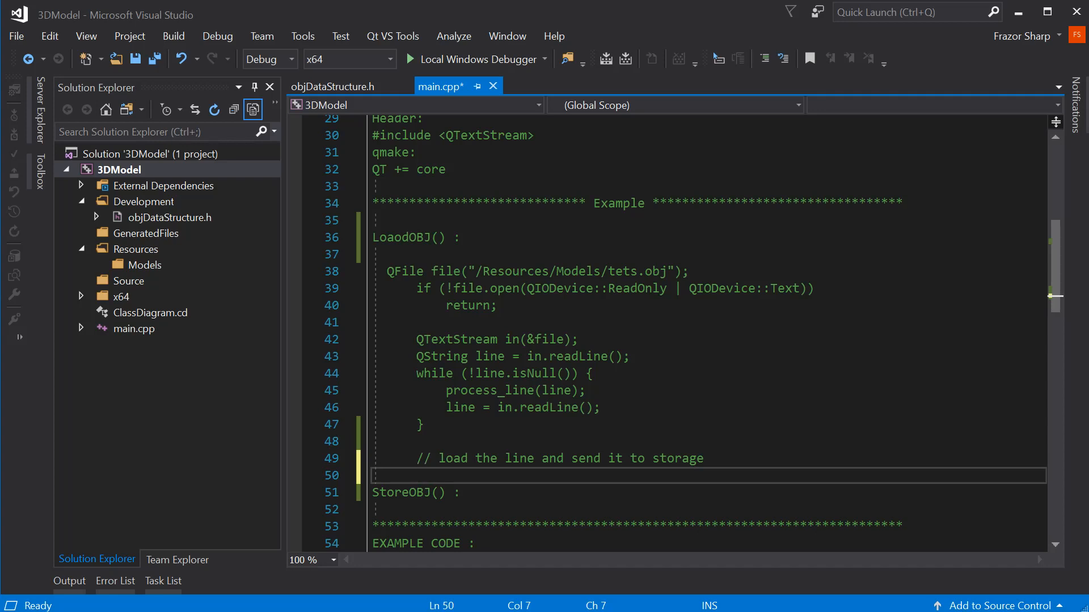
{"action": "key", "text": "Ctrl+S"}
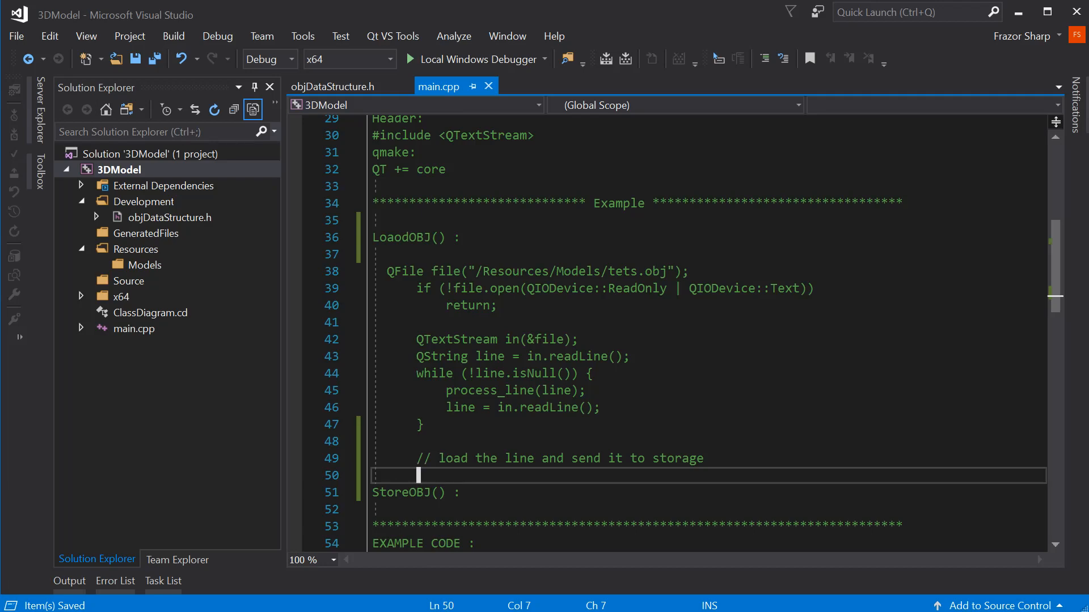
{"action": "scroll", "scroll_direction": "down", "scroll_amount": 3}
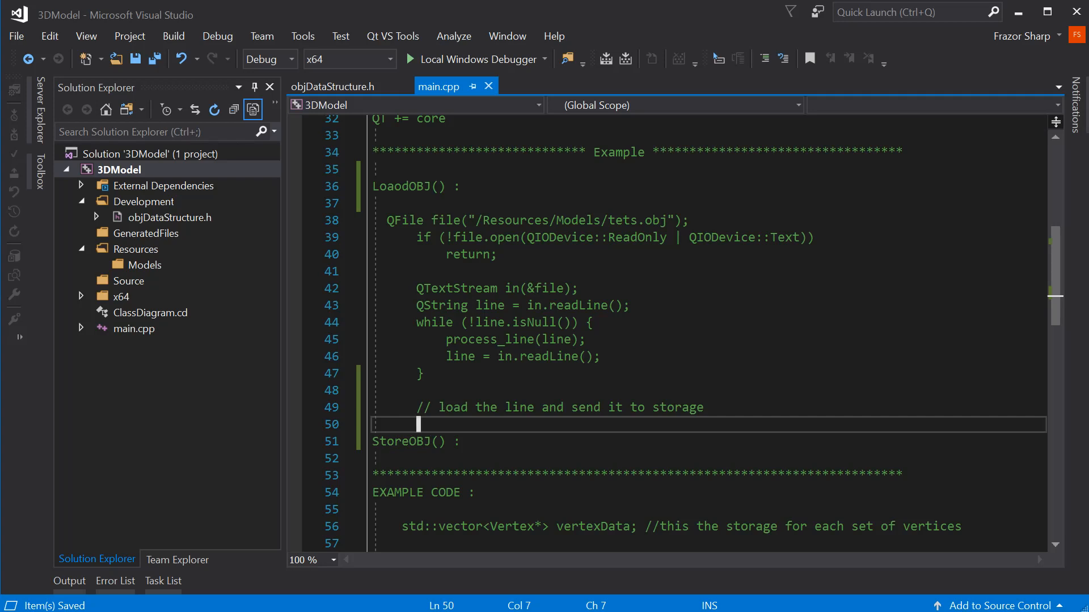
{"action": "left_click_drag", "start_coordinate": [416, 323], "coordinate": [601, 356]}
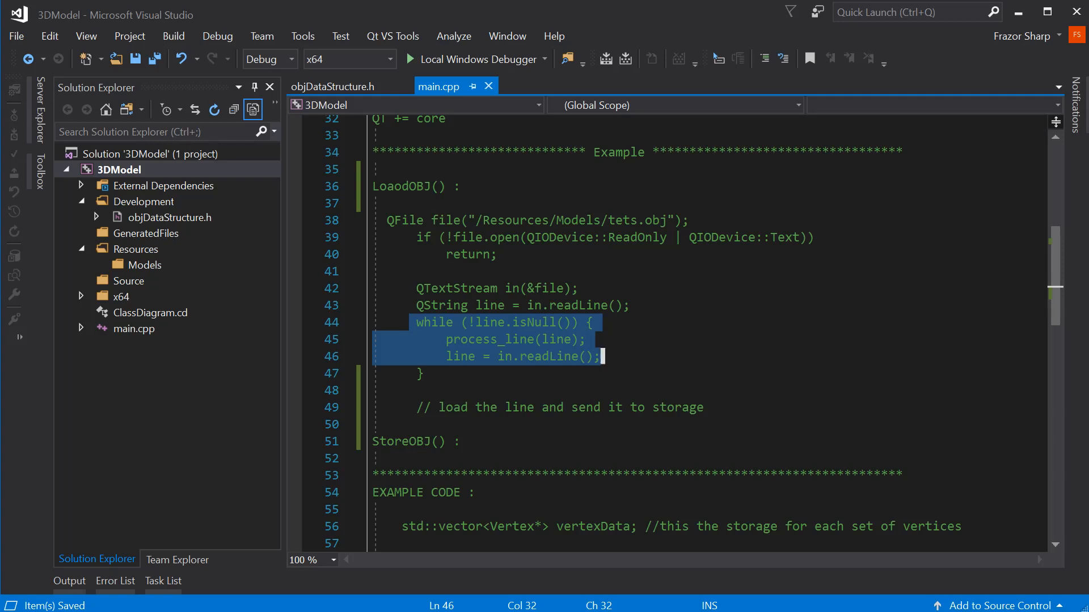
{"action": "left_click", "coordinate": [601, 356]}
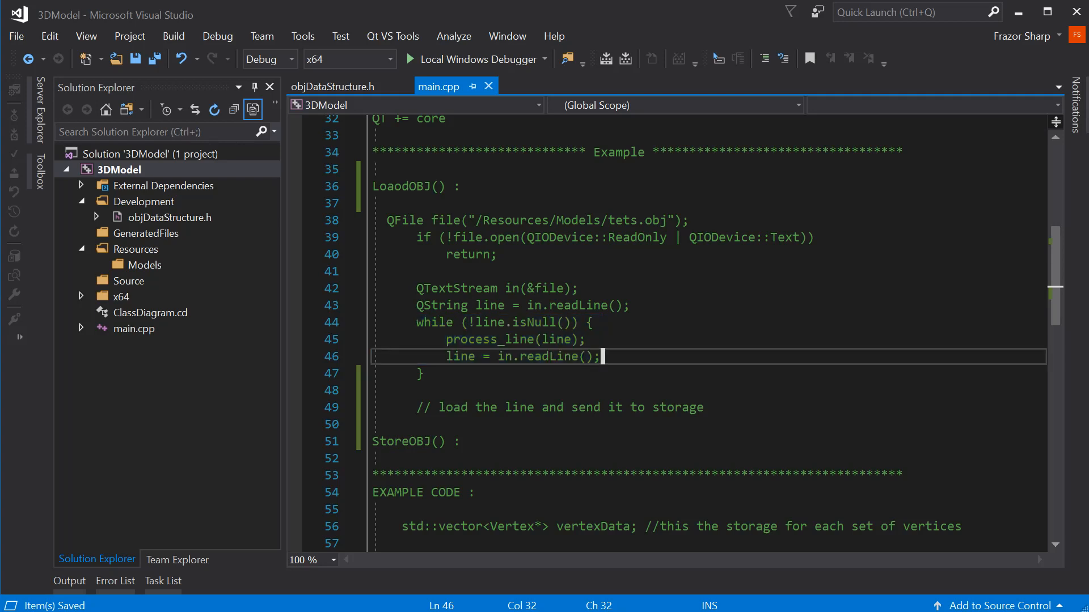